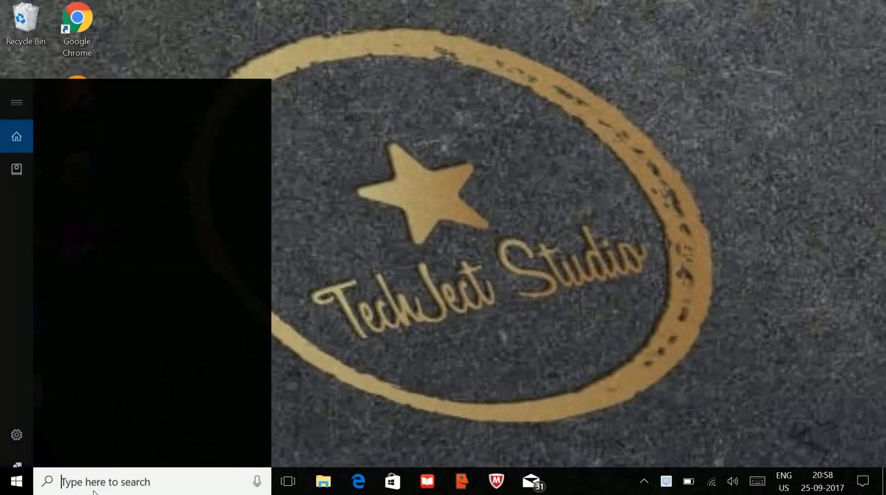
Step: Launch Notepad by searching 'not' from the Windows Start menu
text(not)
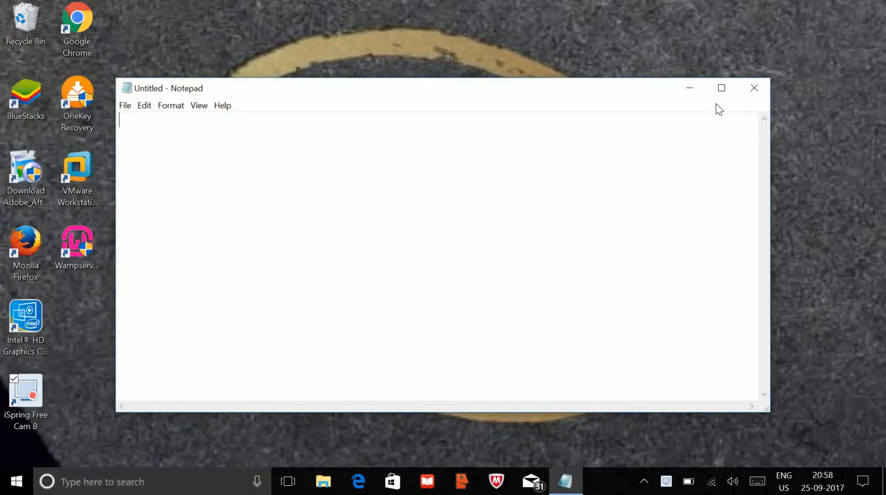
Step: Maximize Notepad and type the opening <html> and <body> tags
click(720, 88)
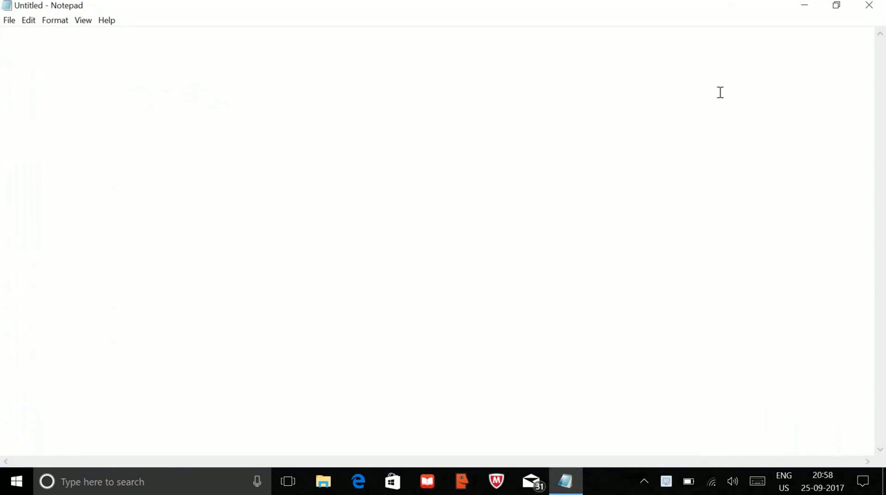
text(<html)
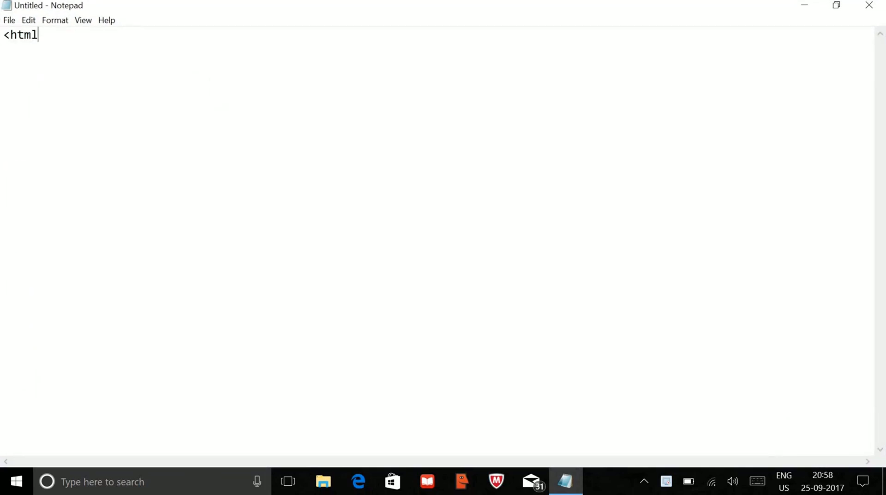
text(>)
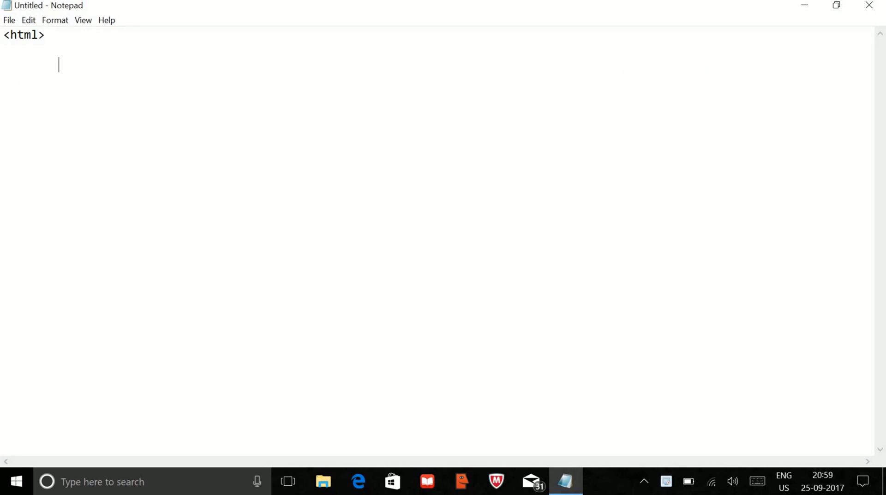
text(<body>)
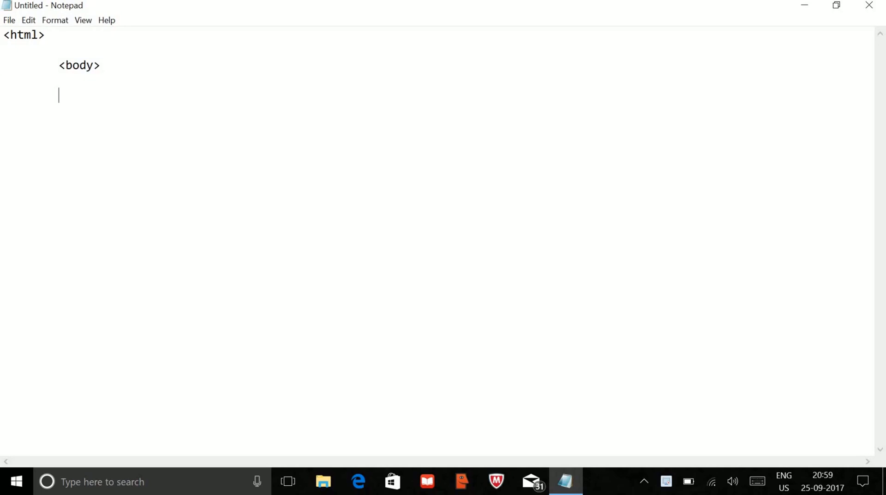
Step: Add an opening <script type="text/javascript"> tag on its own line
text(<sc)
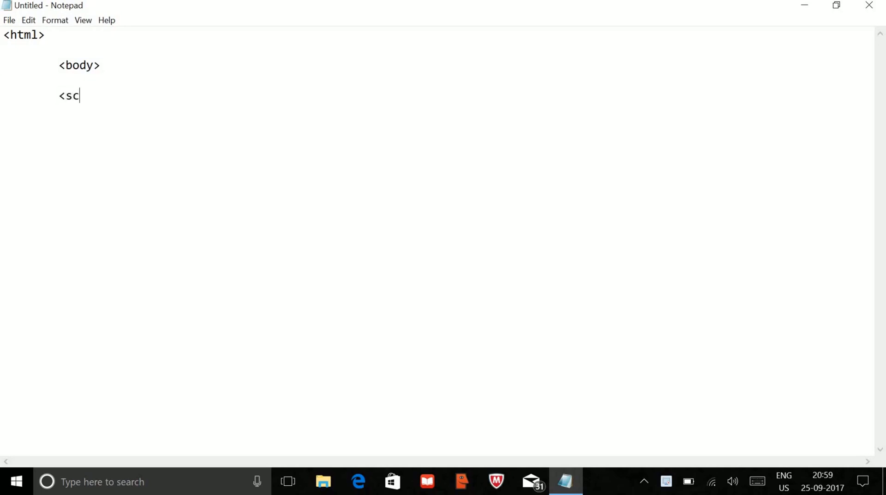
text(ript)
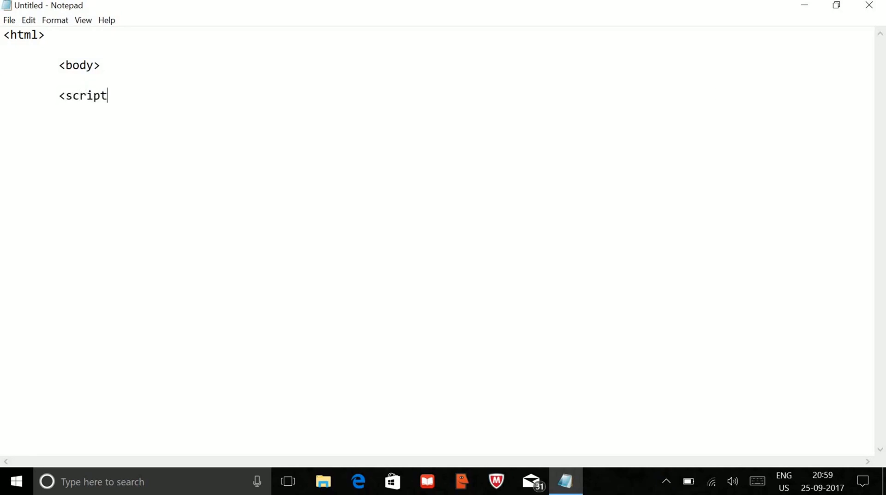
double_click(85, 95)
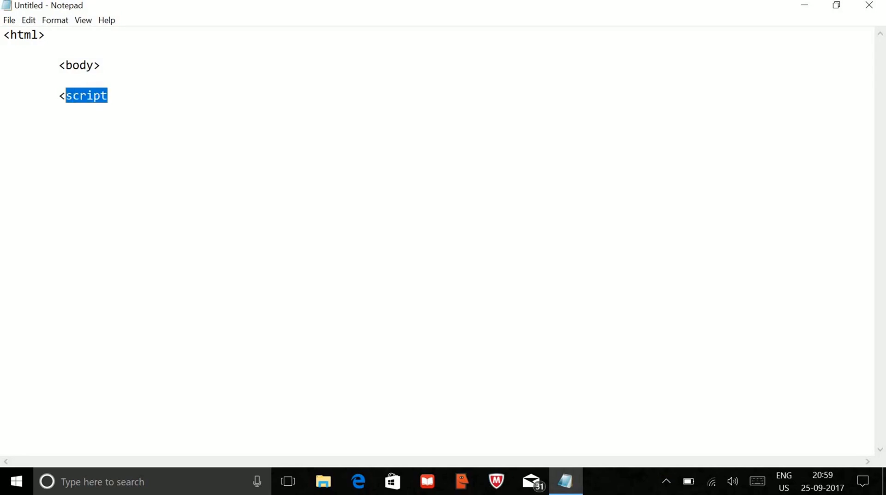
click(83, 96)
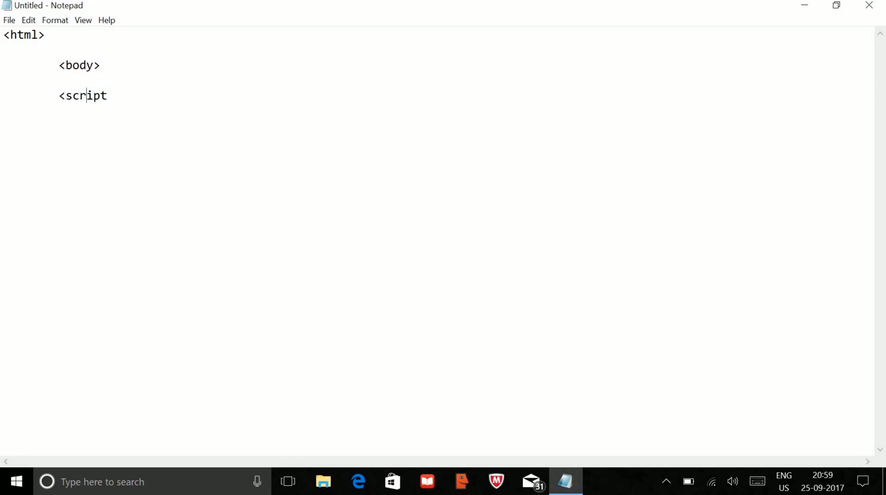
text(ty)
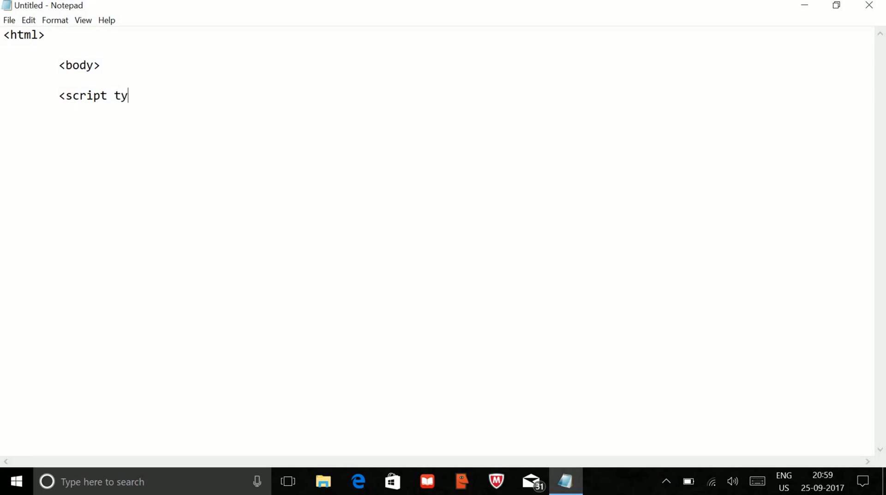
text(pe="t)
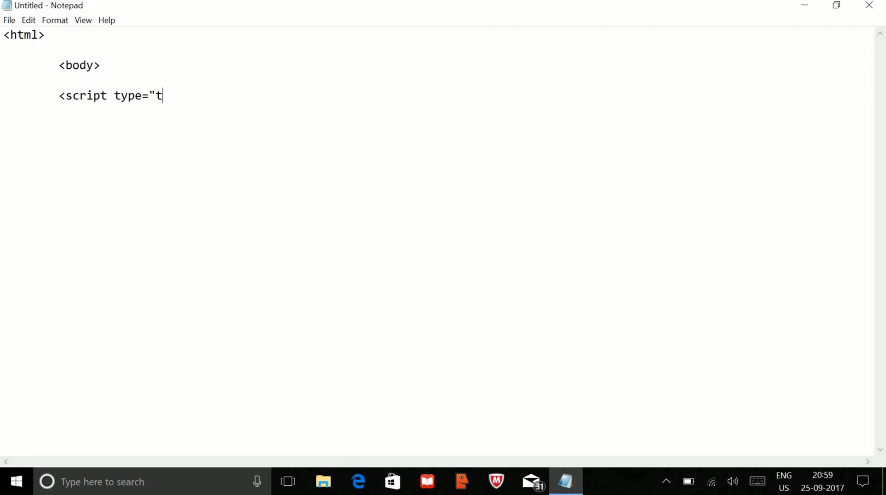
text(ext/)
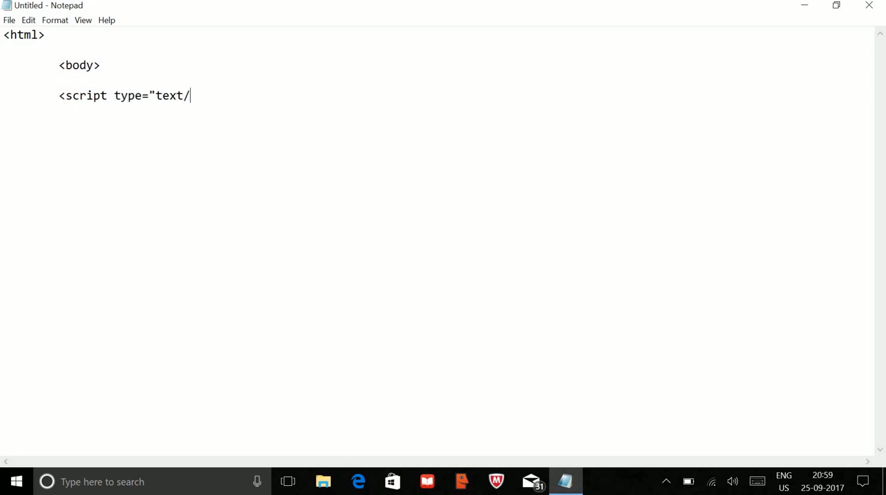
text(javascri)
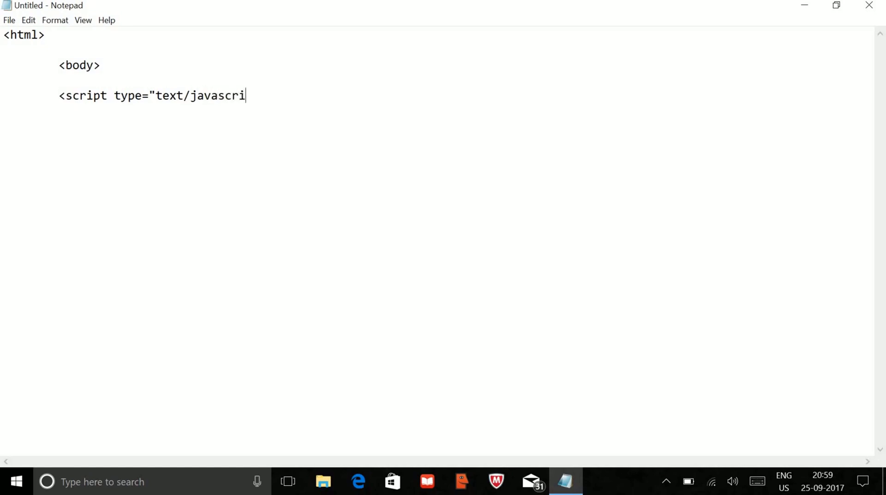
text(pt">)
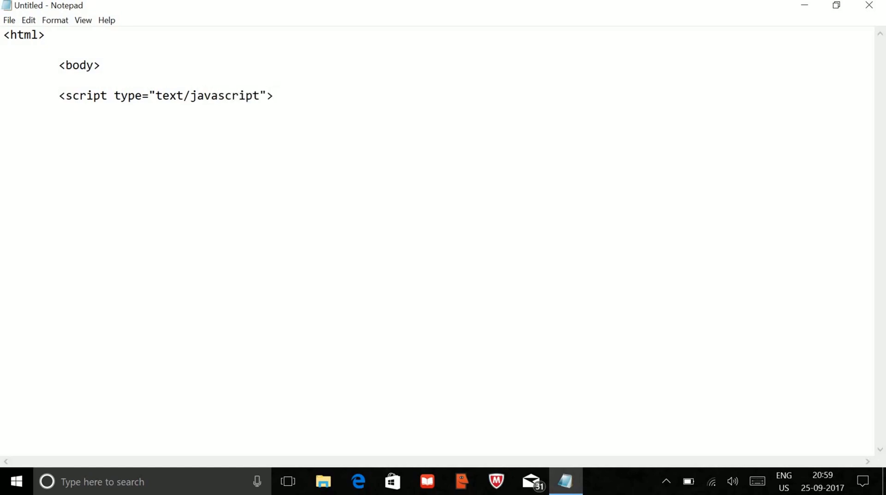
click(274, 95)
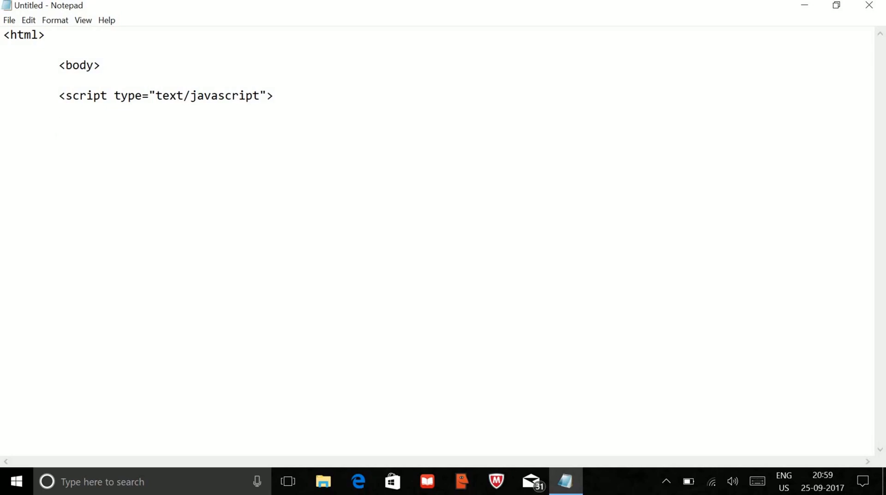
Step: Type the declaration var output="Result is"; inside the script block
text(var)
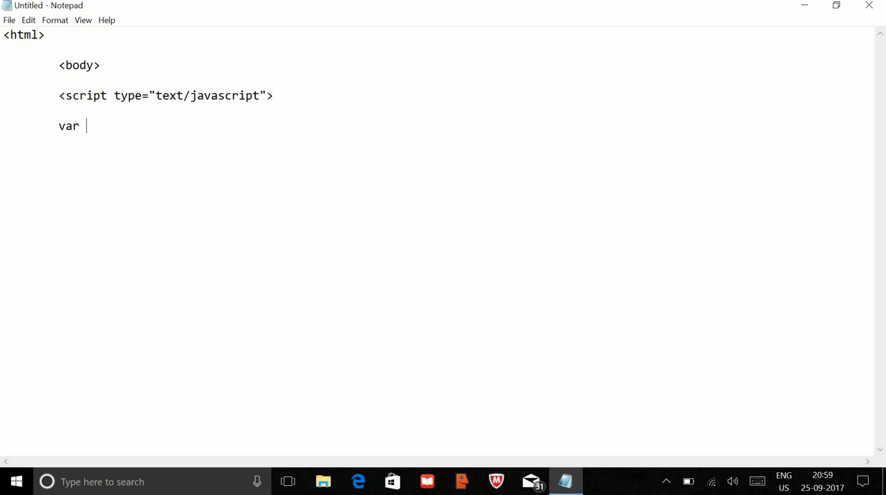
key(Backspace)
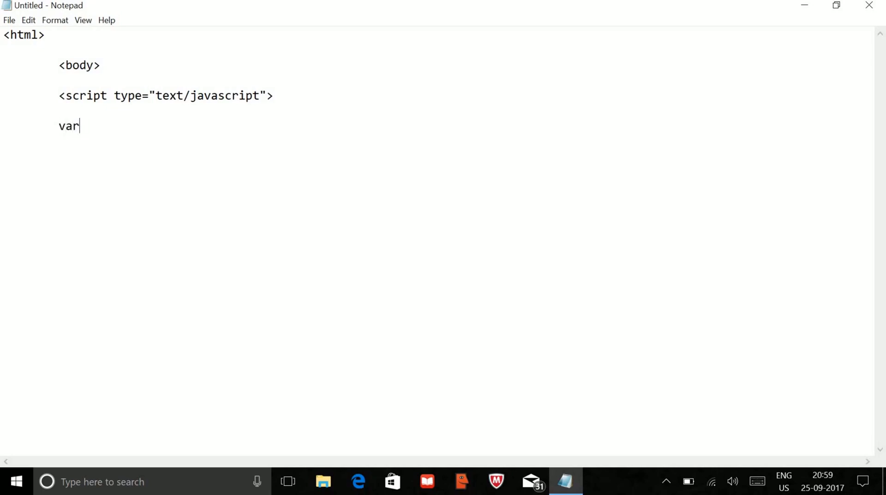
drag(80, 126, 63, 126)
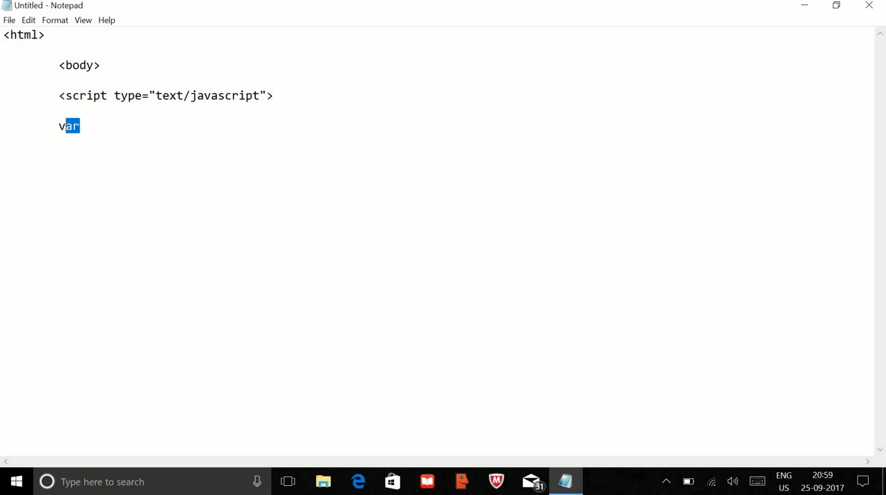
double_click(68, 126)
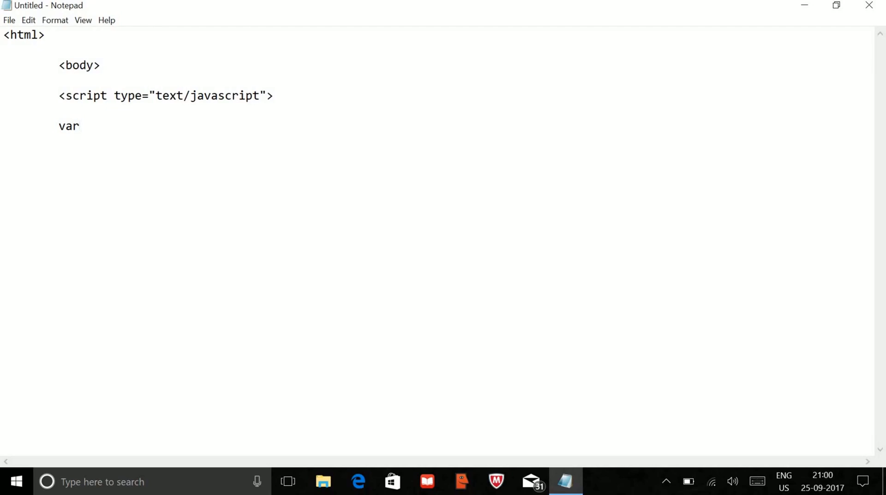
double_click(68, 126)
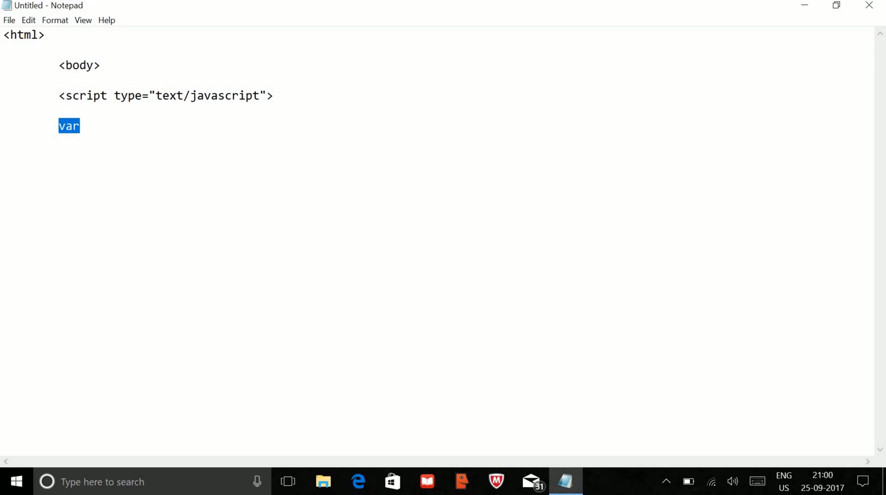
click(81, 126)
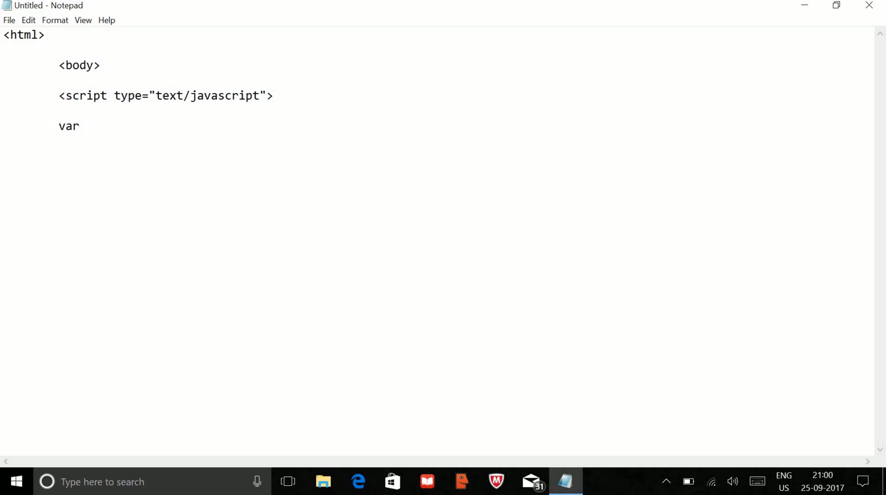
text(output)
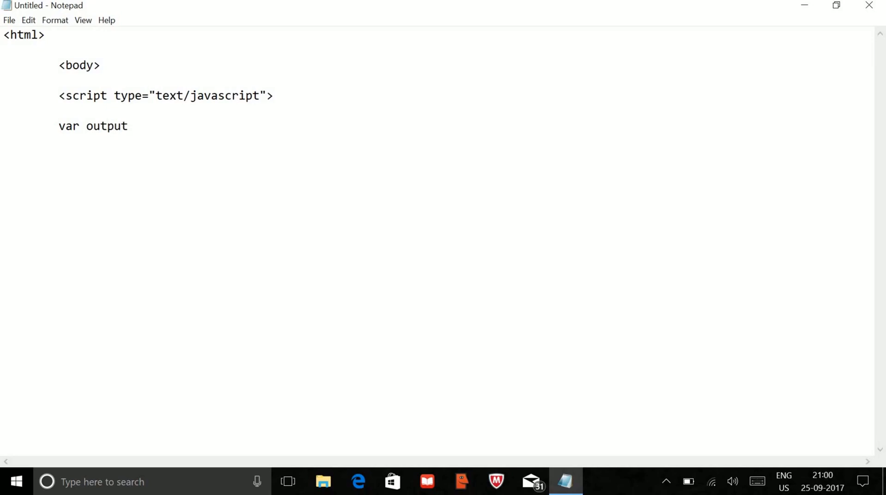
text(=)
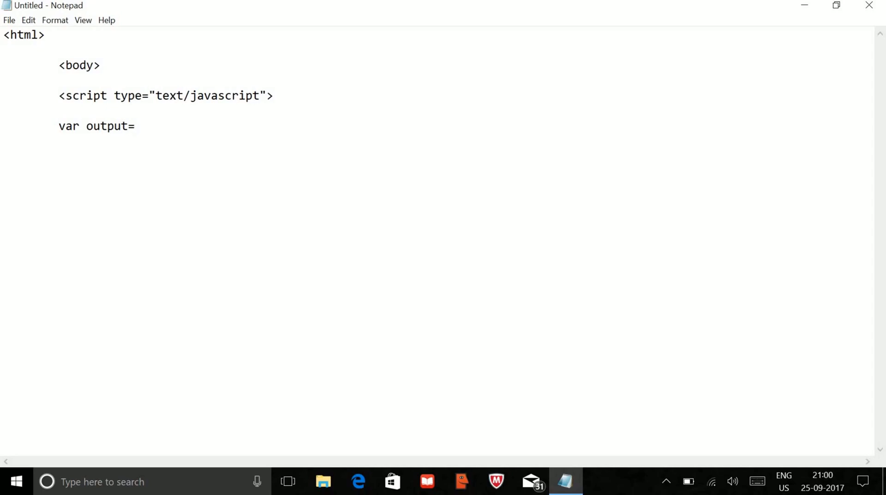
text("Re)
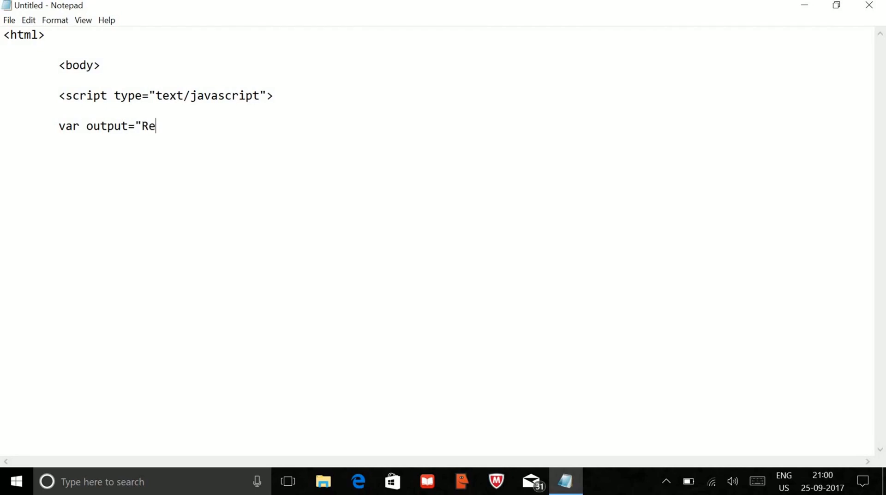
text(sult is)
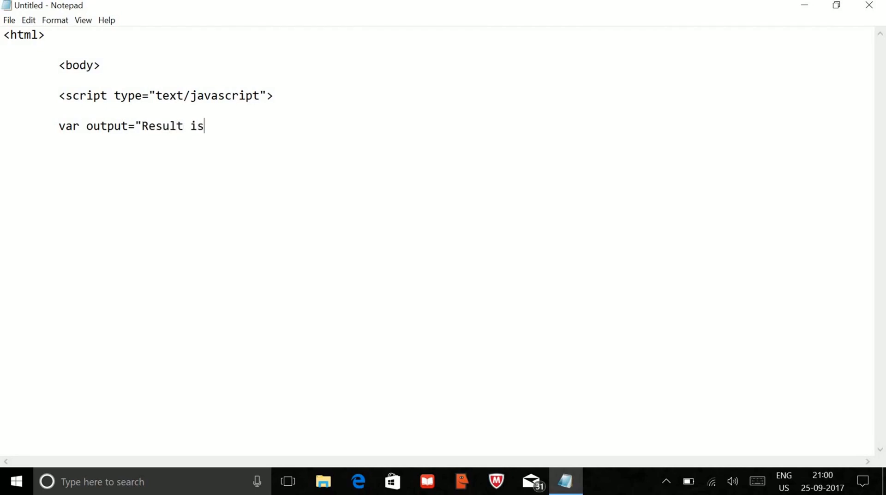
text(")
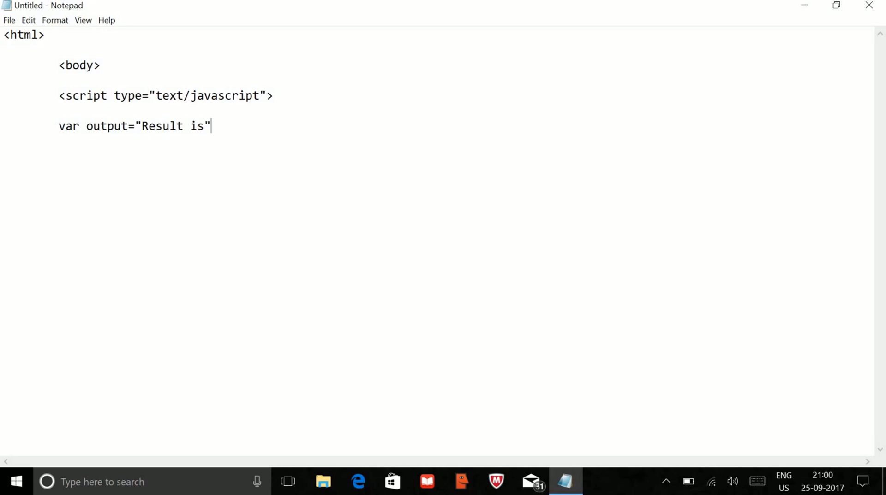
text(;)
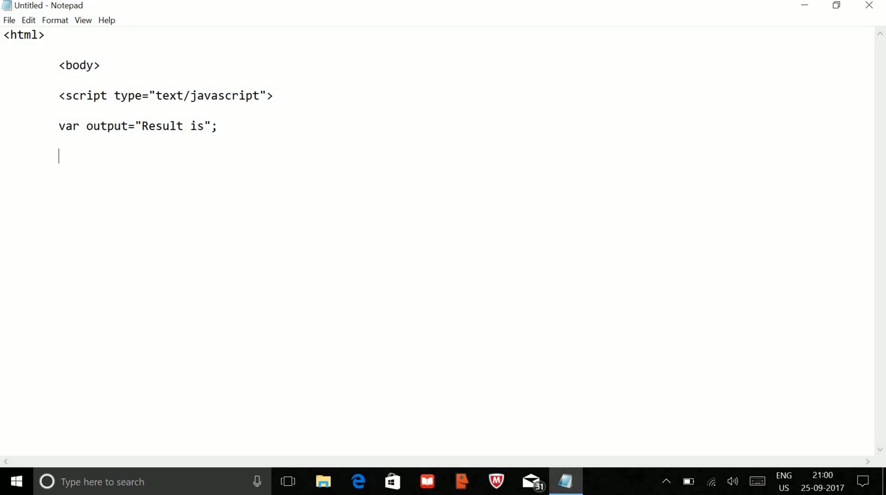
Step: Type var n=prompt("Enter the n value"); as the next statement
text(var n)
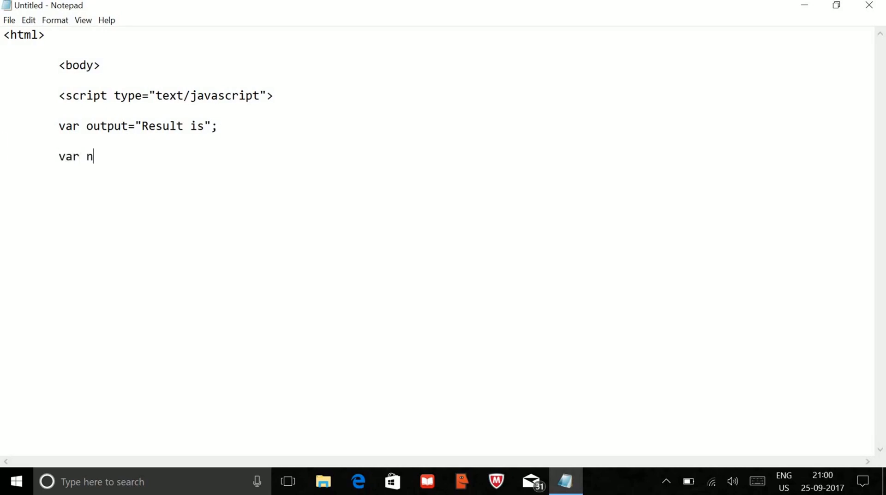
text(=)
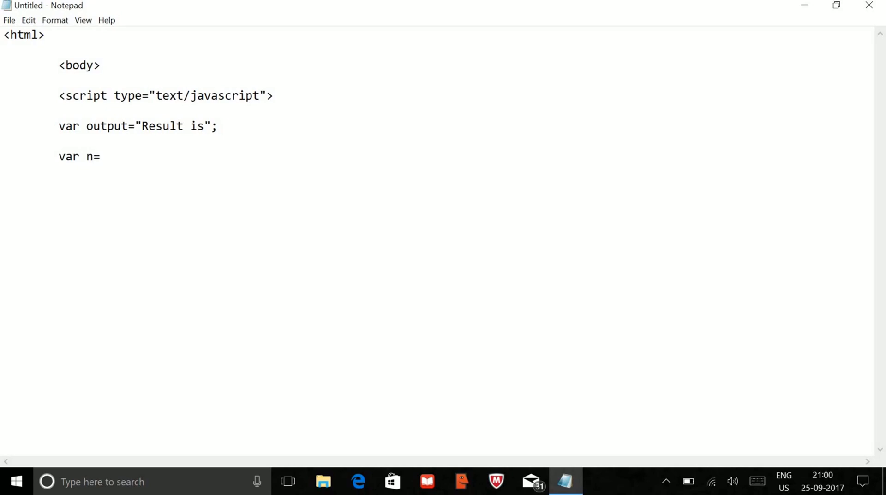
text(prompt)
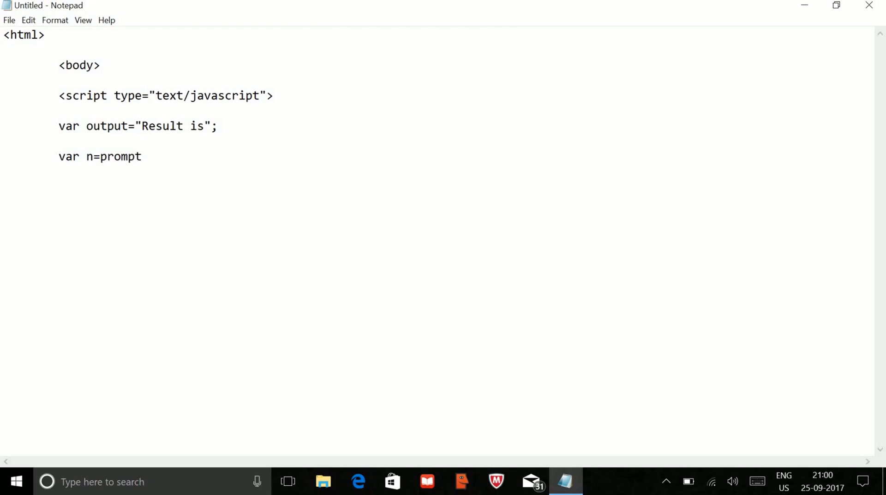
text(()
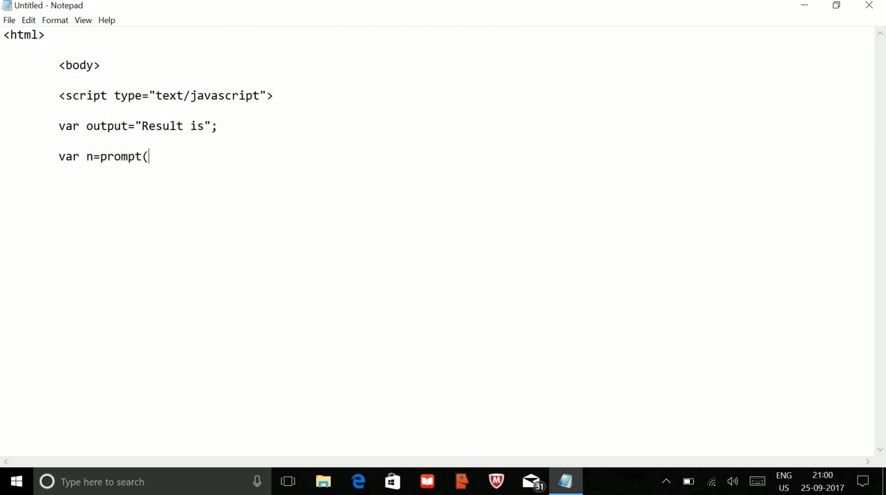
text(:Enter)
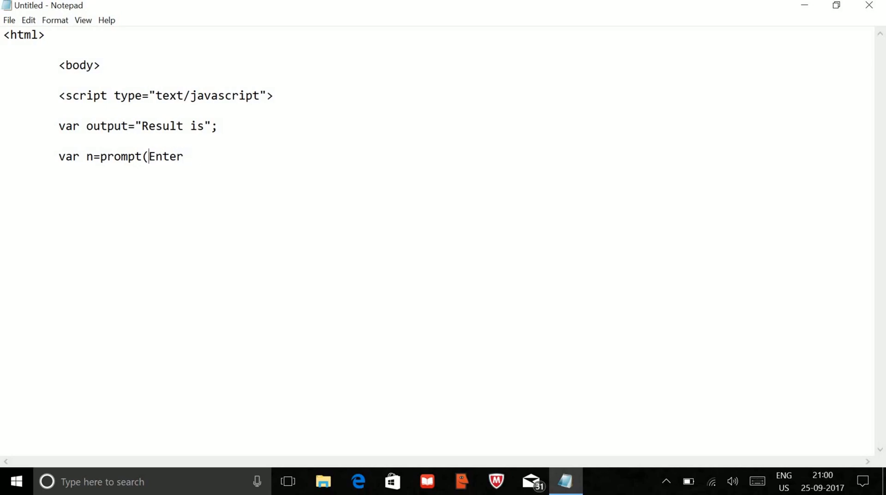
text("Enter th)
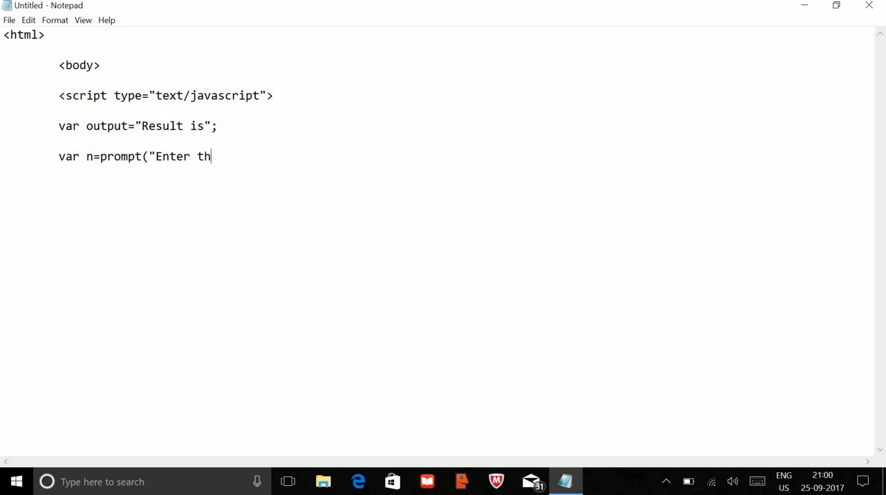
text(e n)
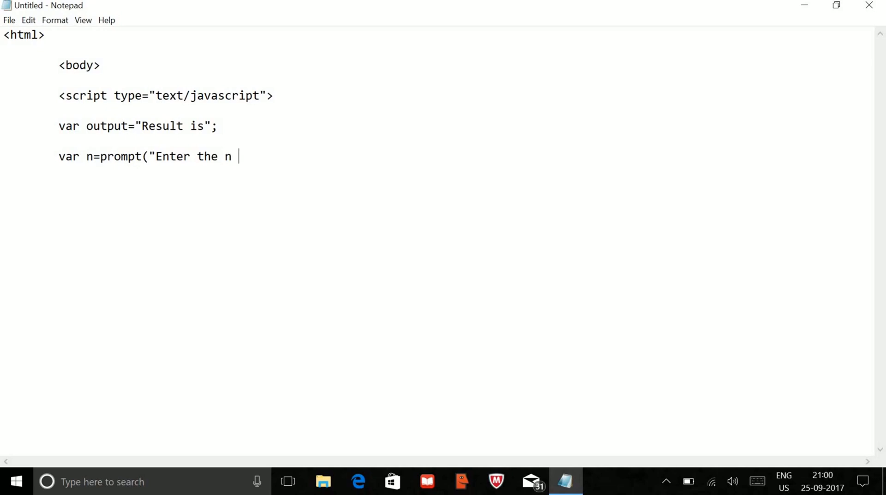
text(value")
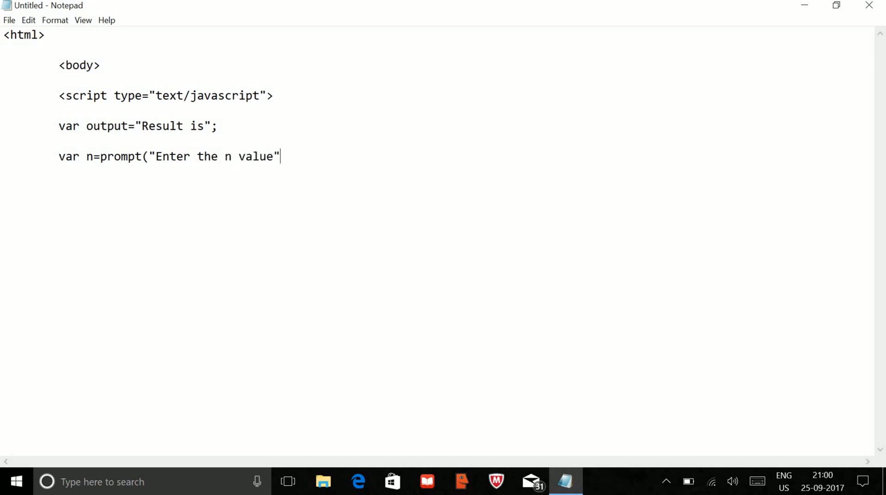
text();)
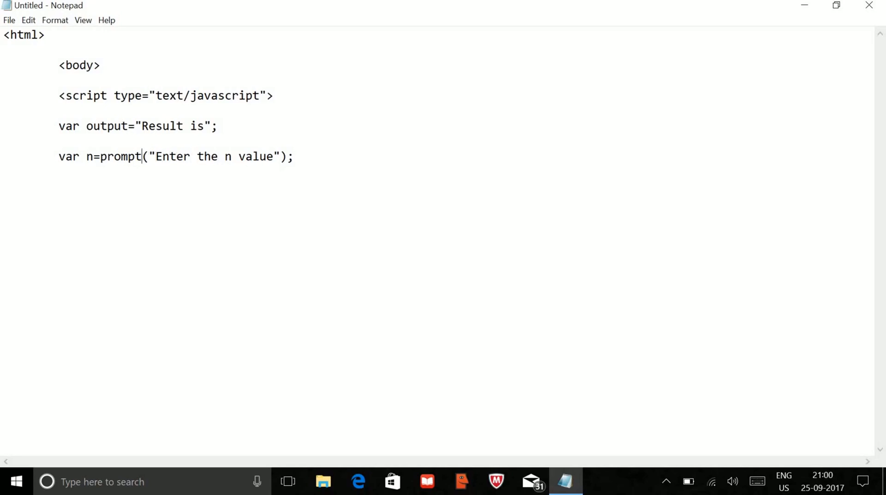
double_click(120, 156)
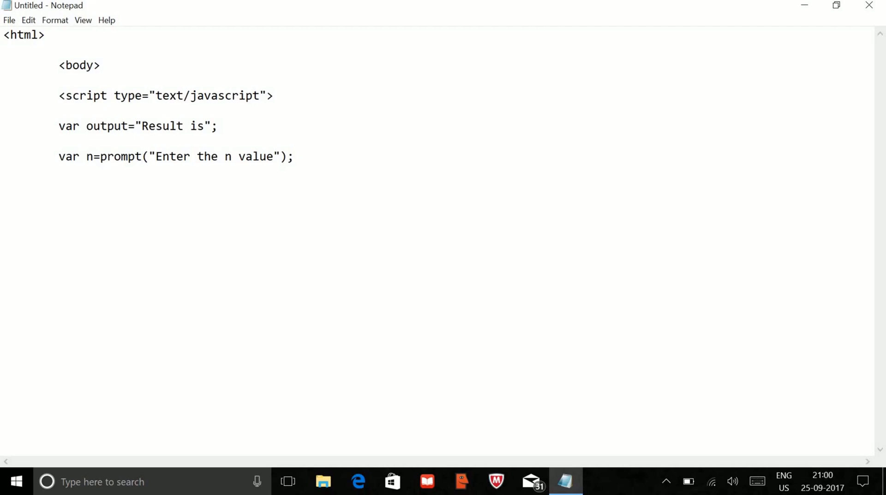
click(155, 157)
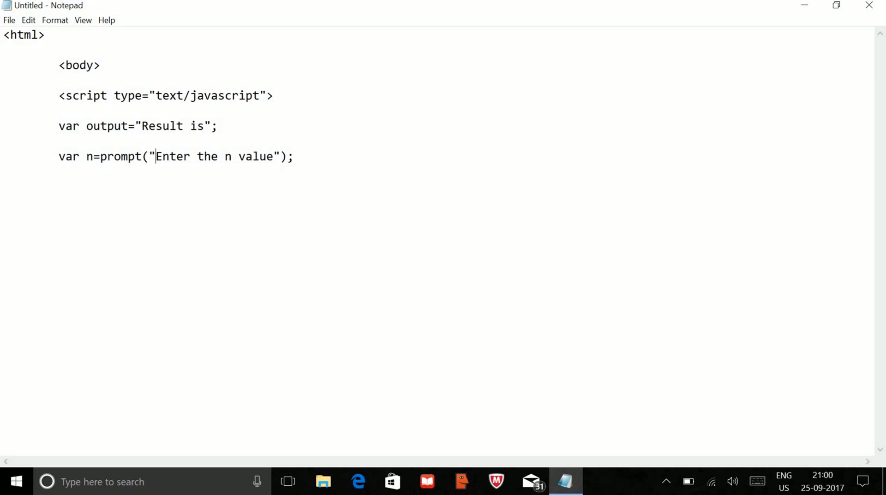
click(294, 156)
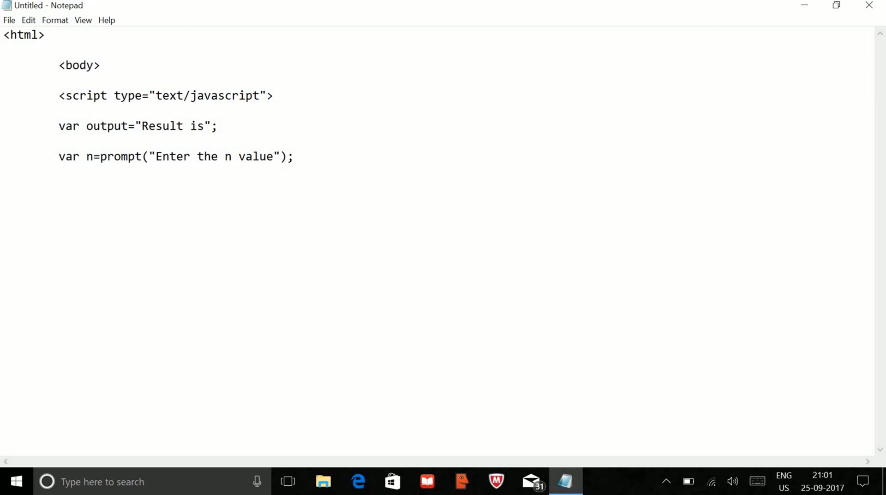
Step: Type if(n!=null && n>0) followed by an opening { brace
text(i)
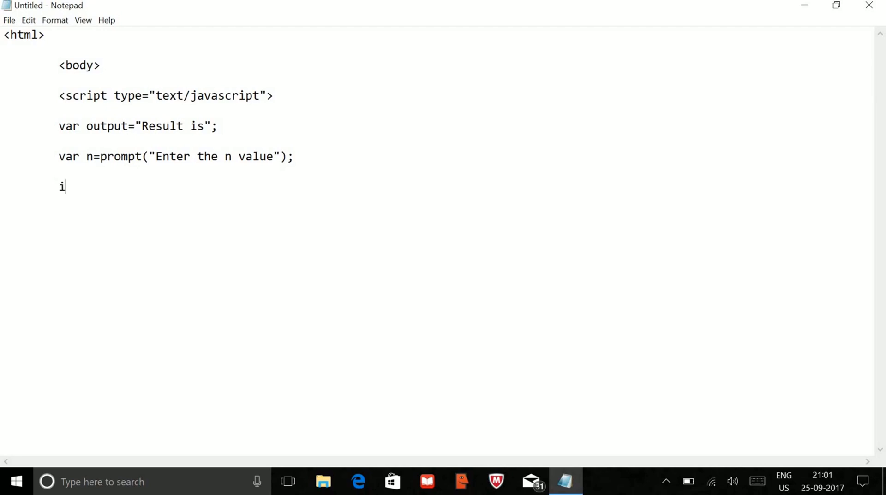
text(f()
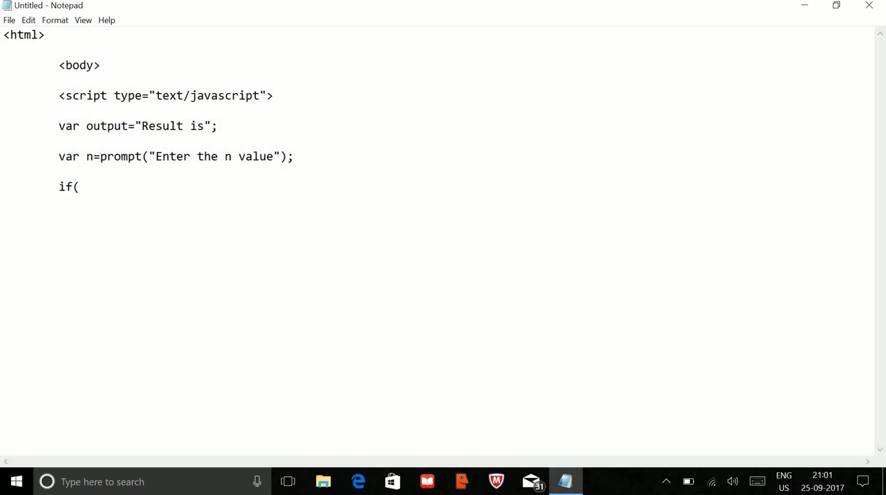
text(n)
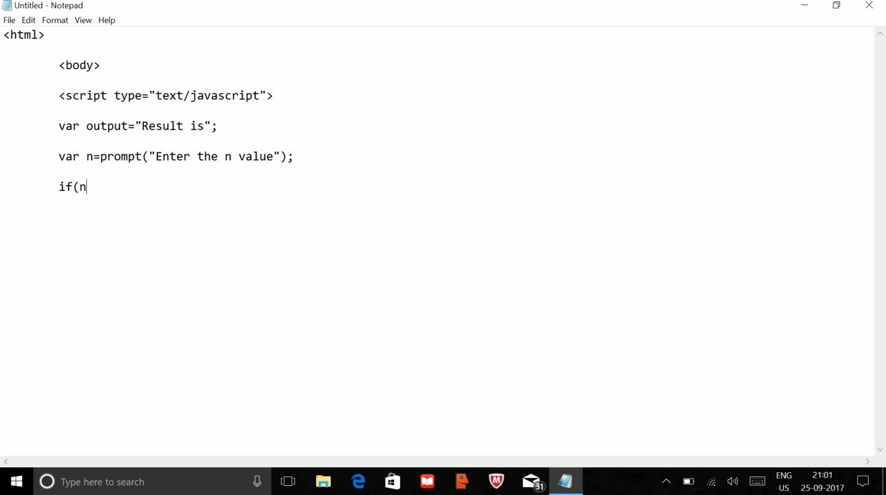
text(!=null)
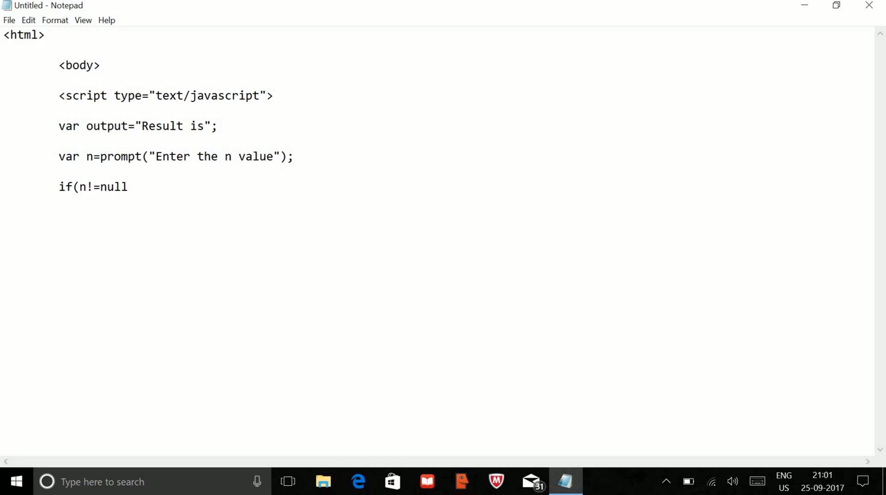
text(&& n>0)
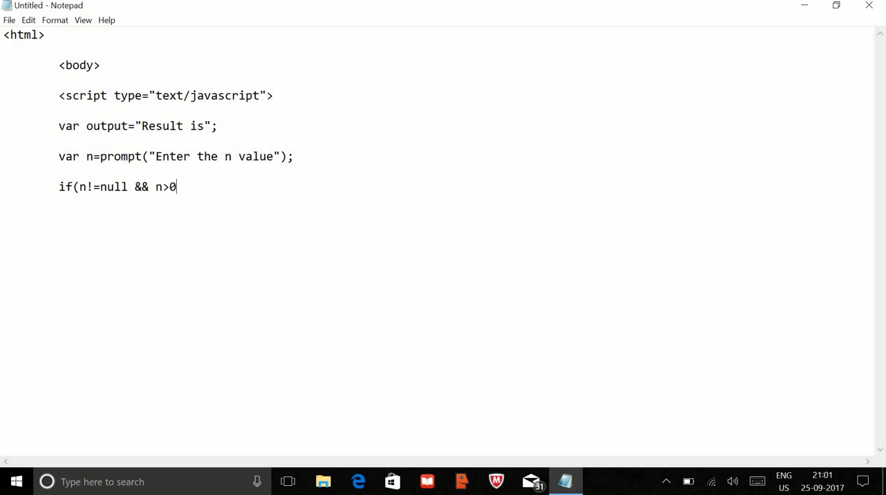
text())
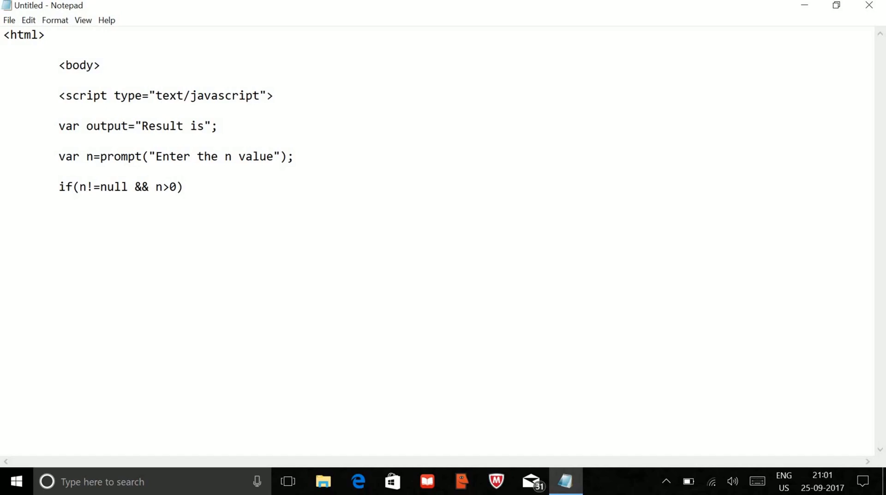
double_click(140, 187)
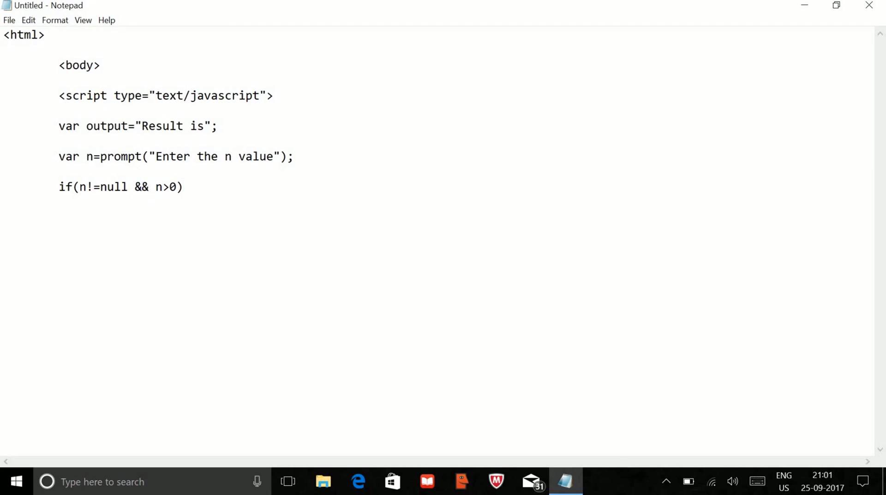
text({)
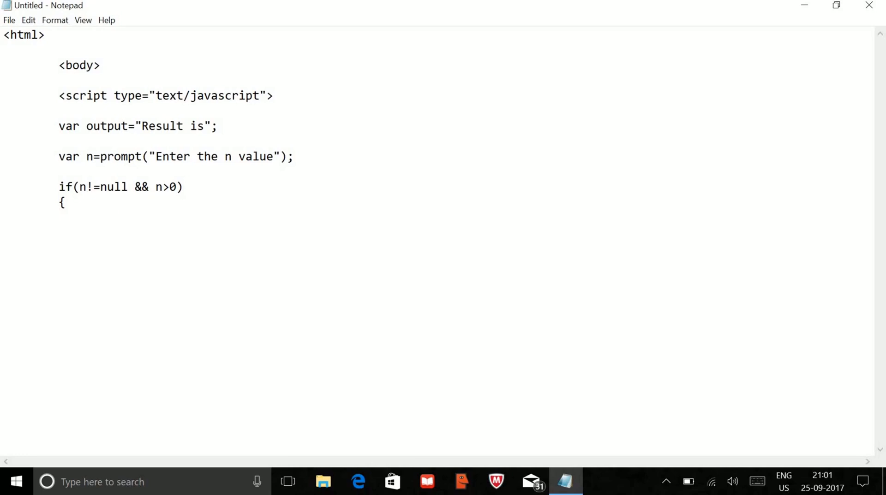
Step: Add an indented var i=0 declaration inside the if block
key(enter)
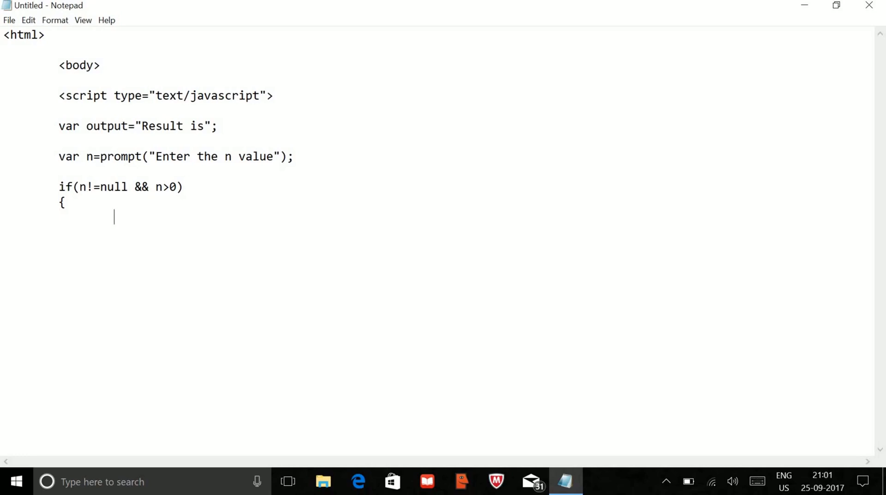
text(var)
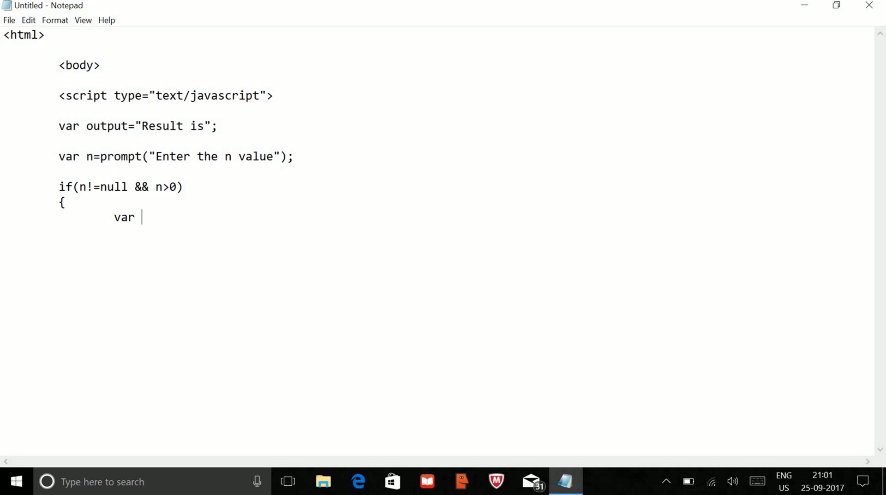
text(i=0;)
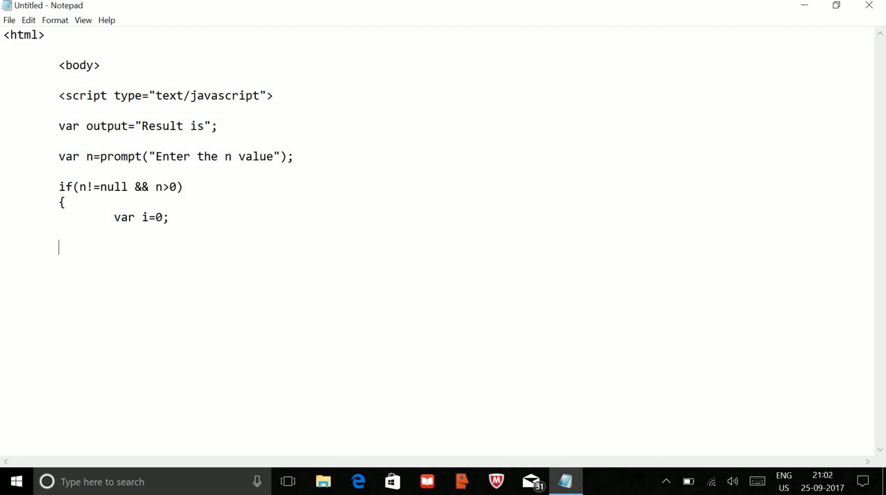
Step: Begin an alert statement with alert("The first"+n+
text(alert)
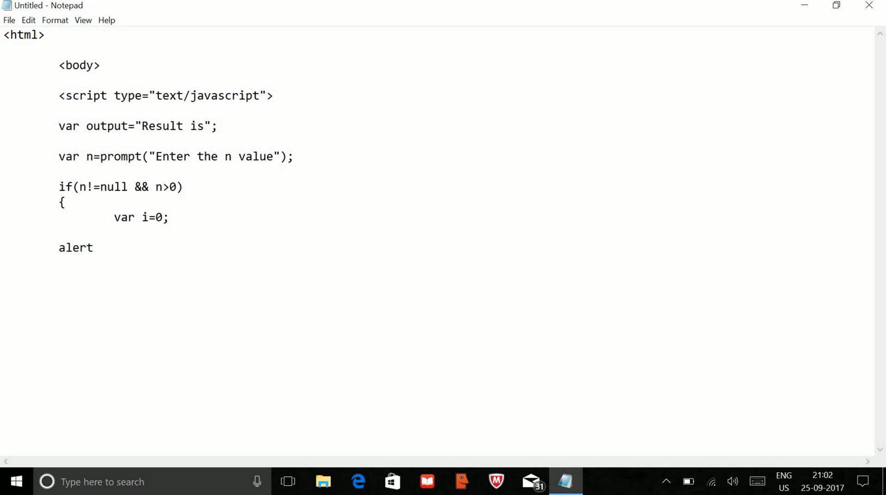
text((")
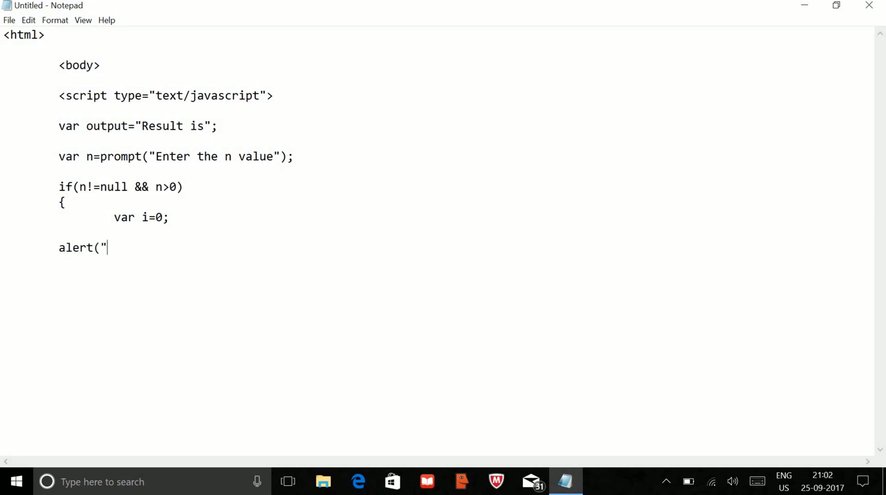
text(The f)
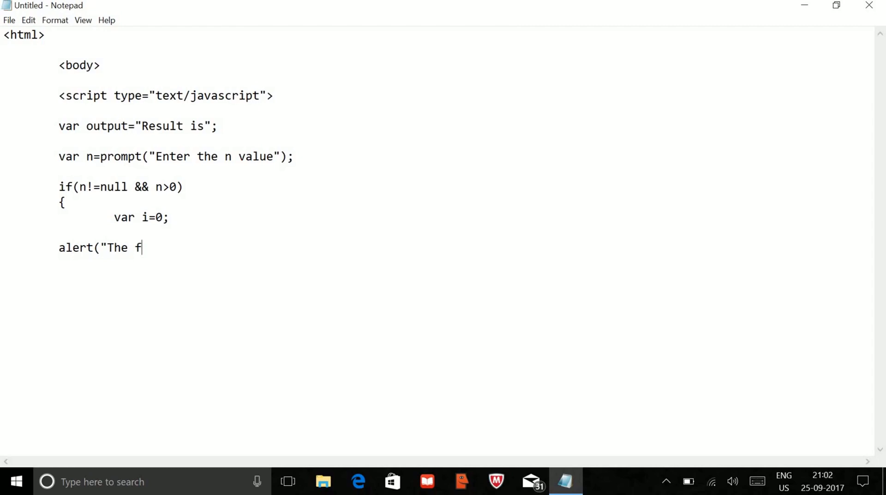
text(irst)
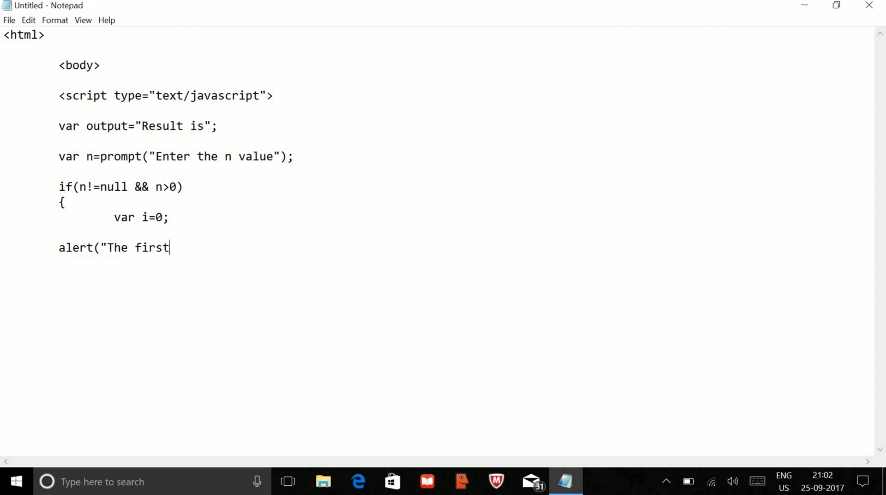
text(")
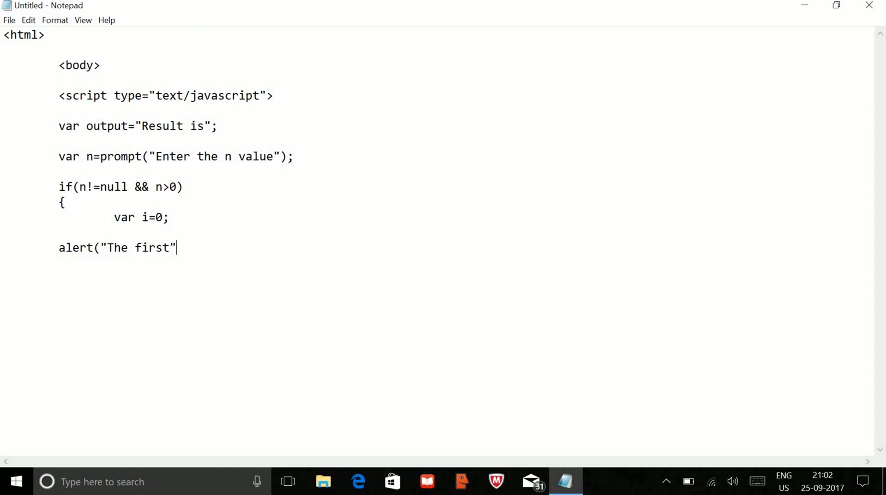
text(+n+)
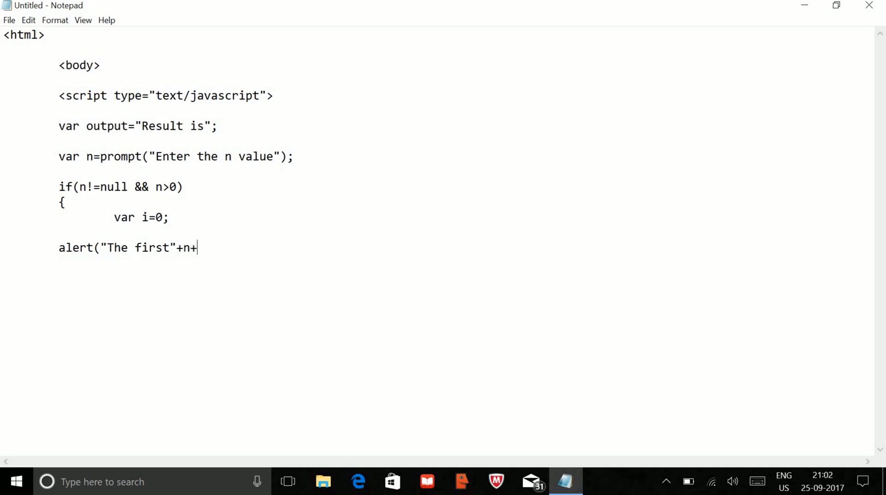
Step: Finish the alert with "Numbers and their squares are:"); and close it
text("Nu)
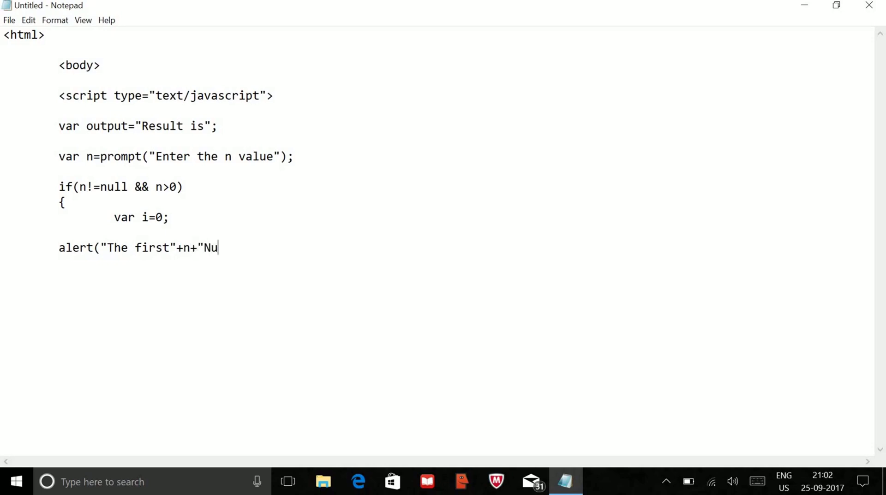
text(bers)
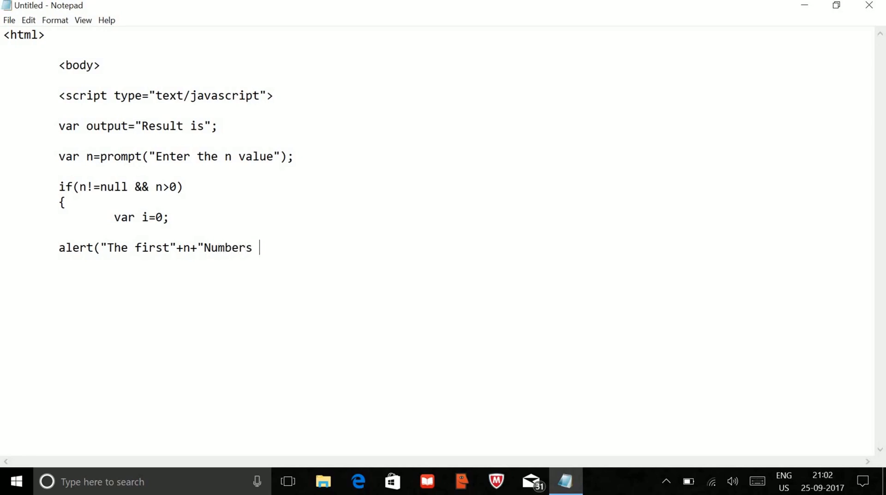
text(and)
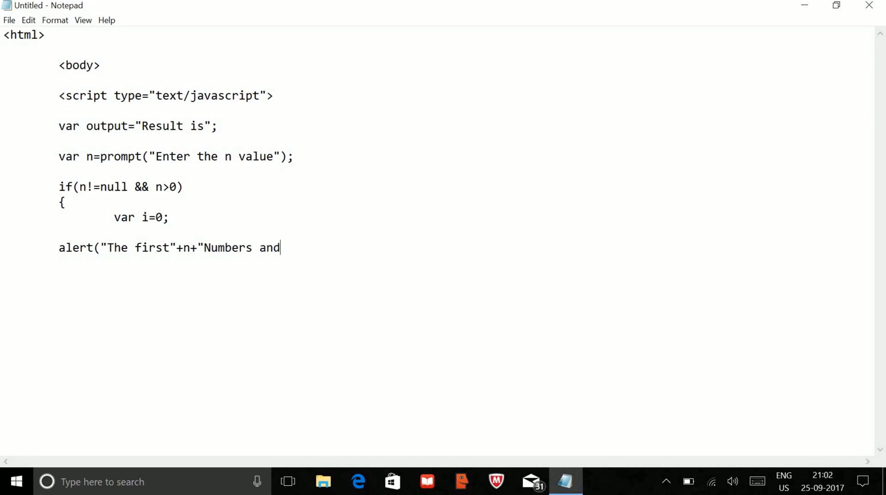
text(their)
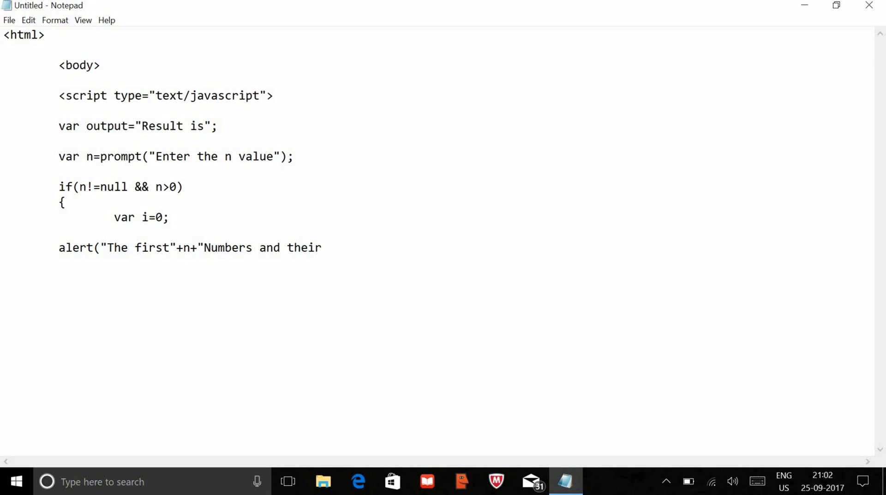
text(sqaure)
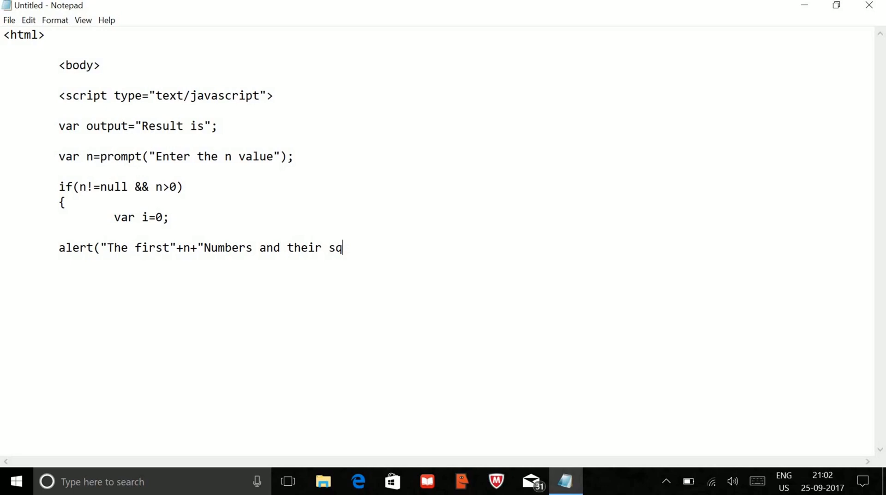
text(uares)
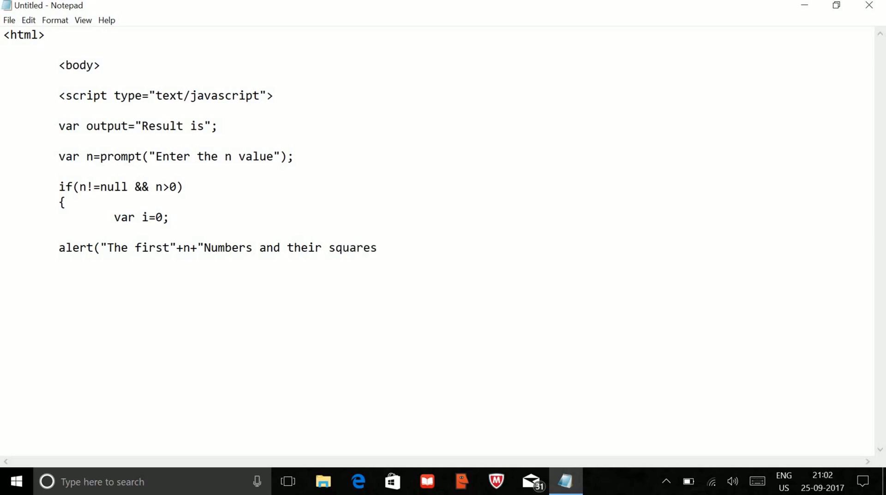
text(are:")
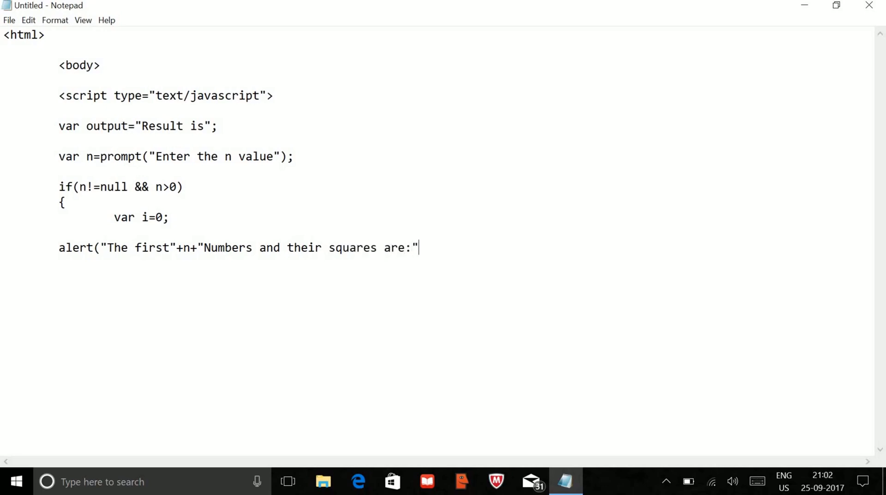
text();)
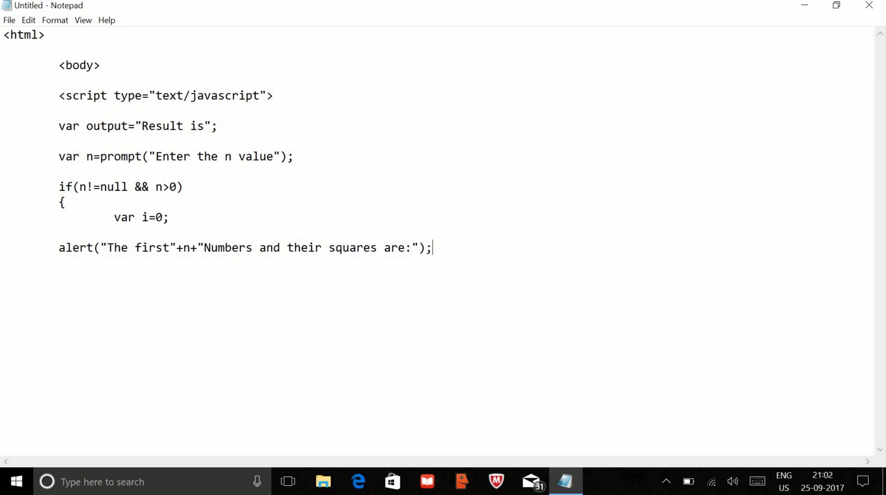
text(f)
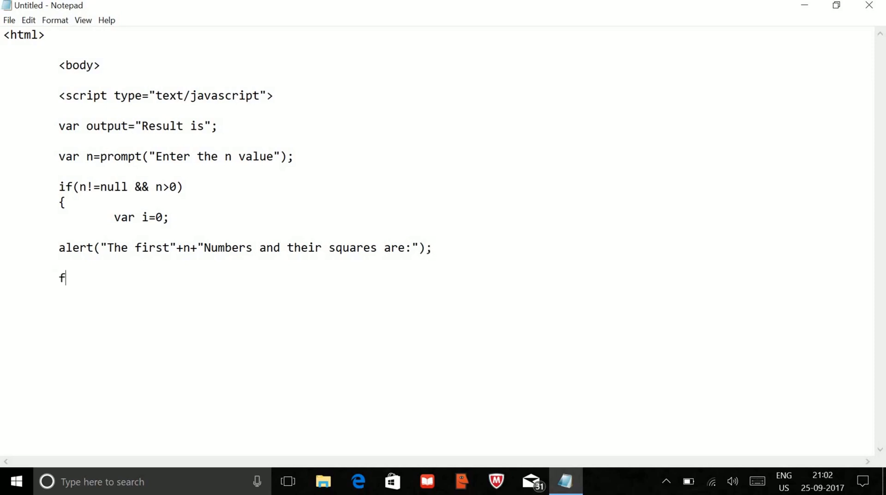
Step: Type the loop header for(i=1;i<=n;i++)
text(or(i=1)
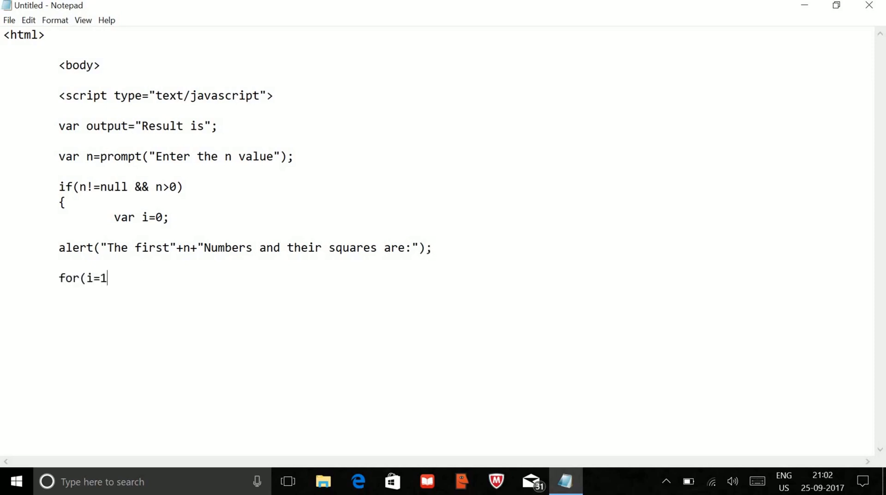
text(;i)
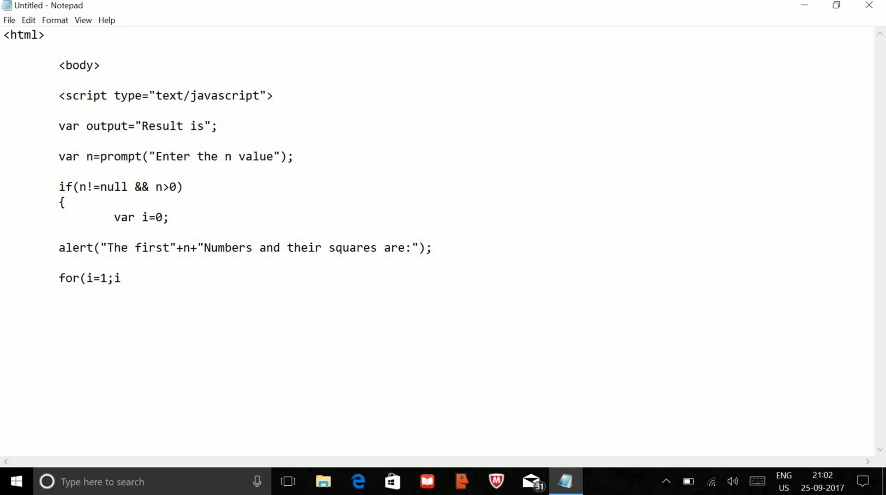
text(<=n)
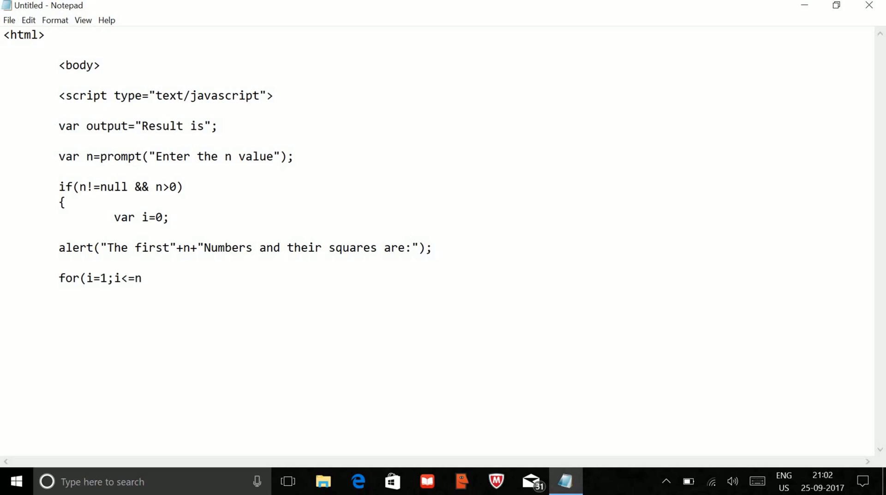
text(;i++)
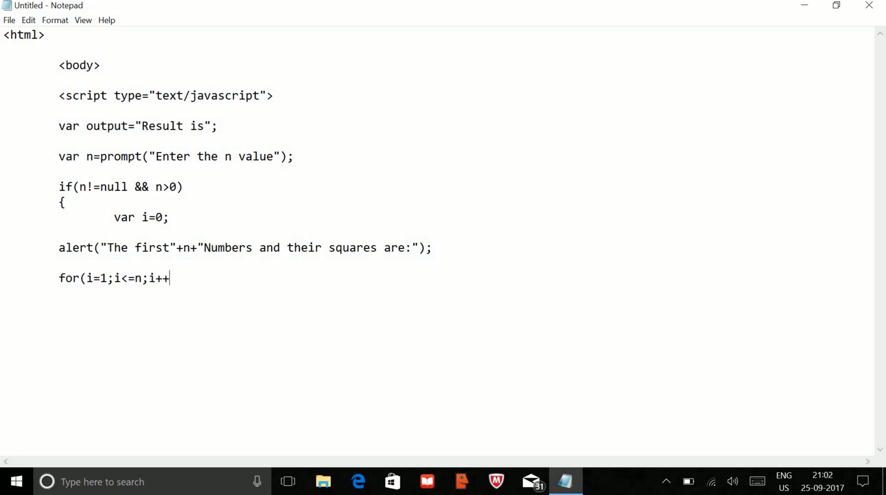
text())
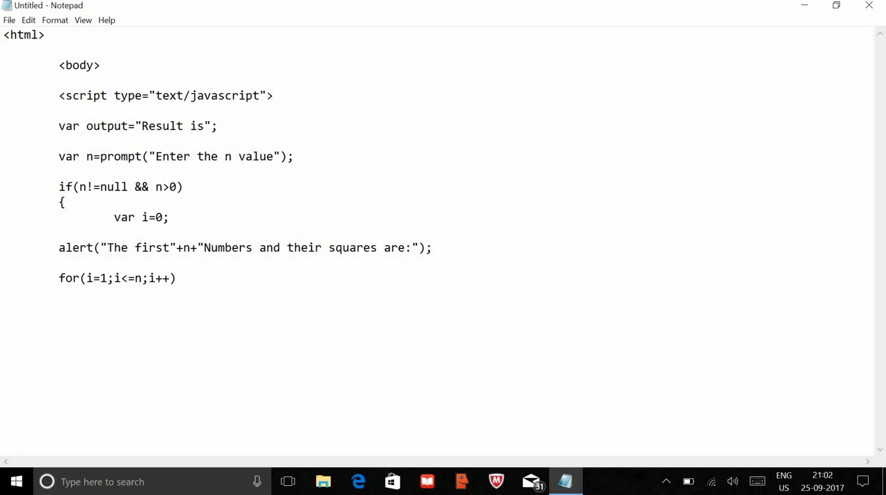
Step: Type the loop body output +="\n"+i+"*"+i+"="+(i*i)+"\n";
text(ou)
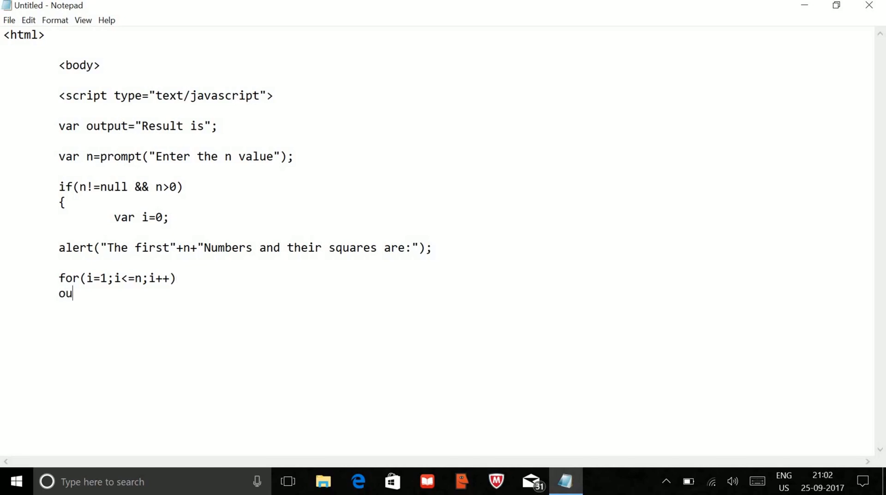
text(tput +)
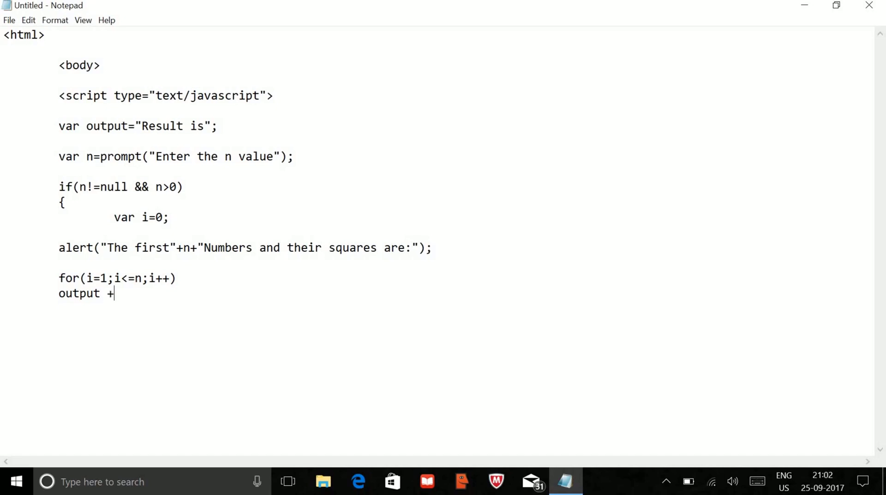
text(=)
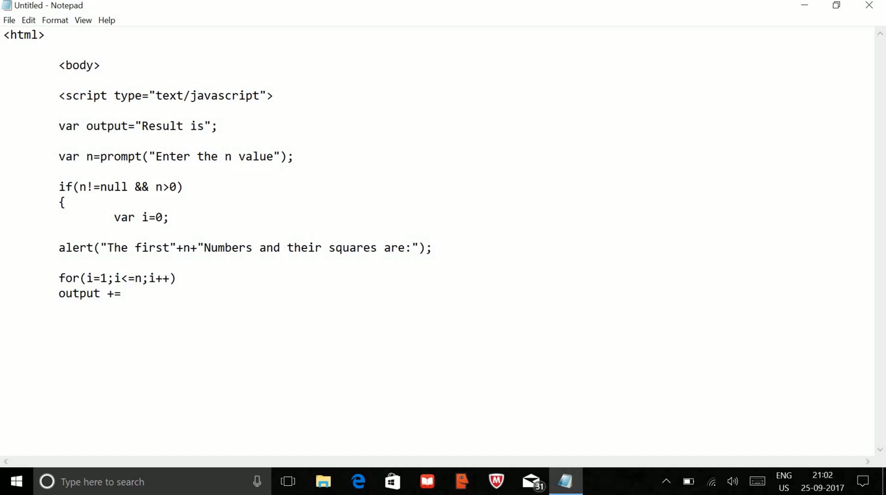
text("\n)
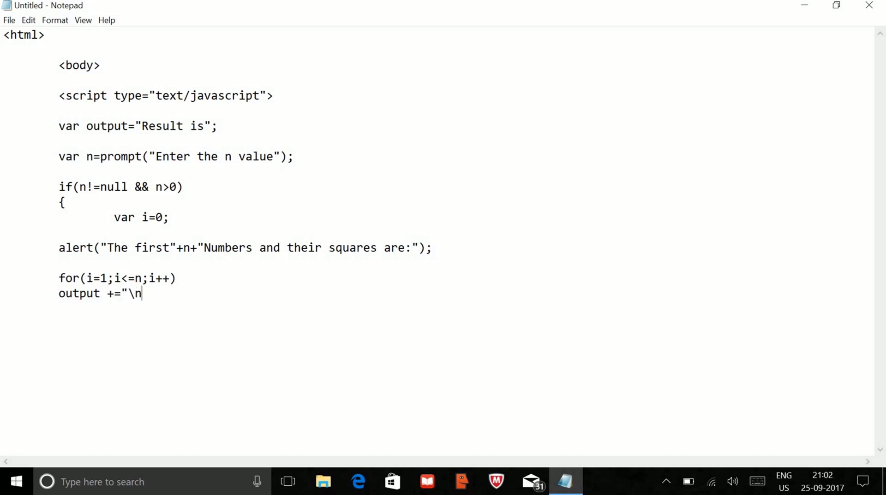
text(")
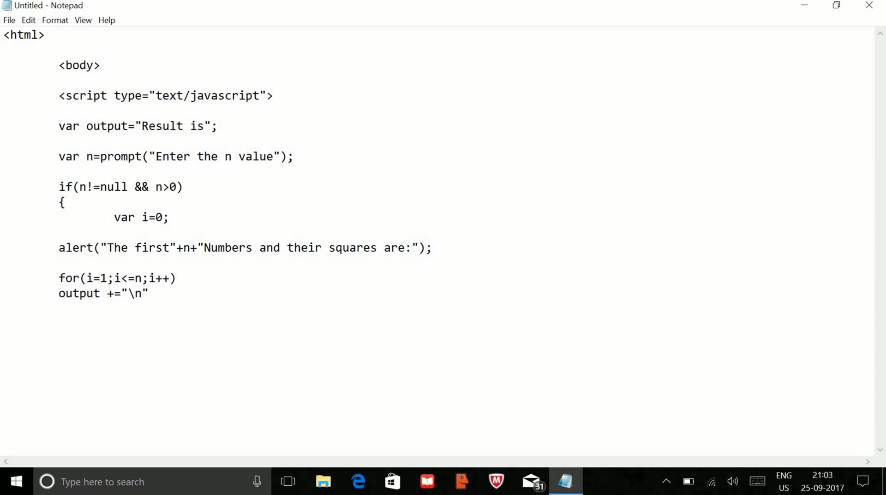
text(+i)
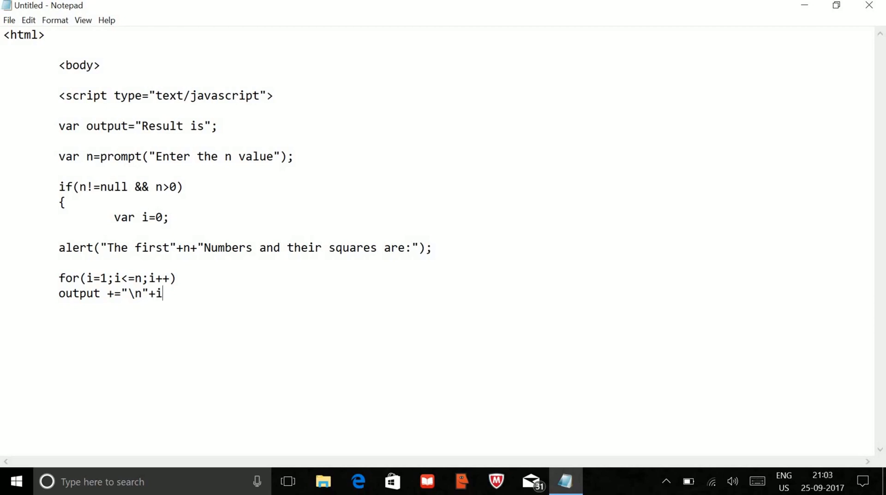
text(+)
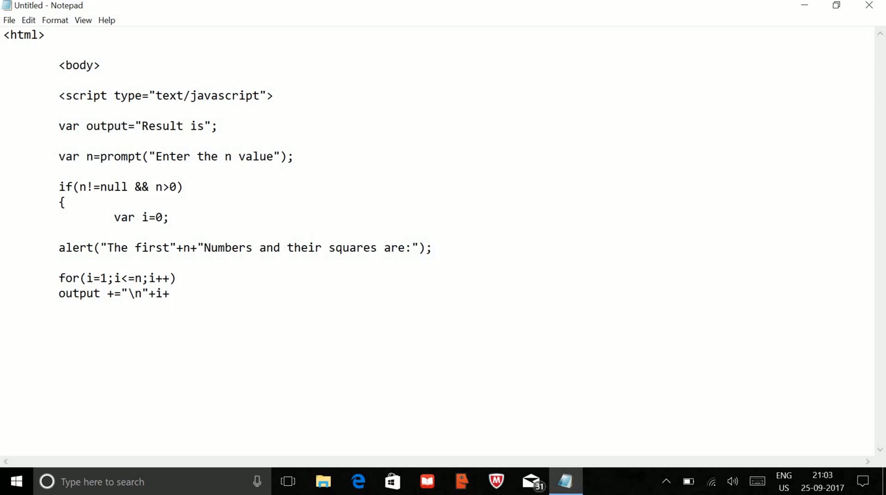
text(")
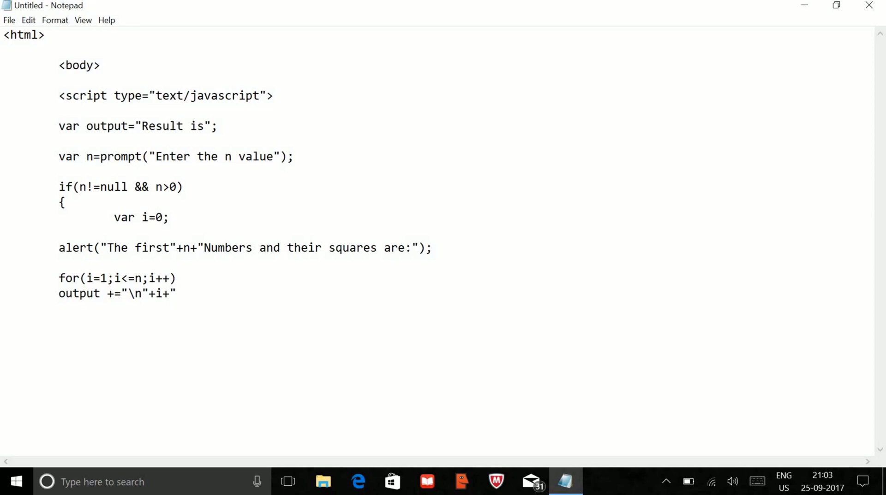
text(*")
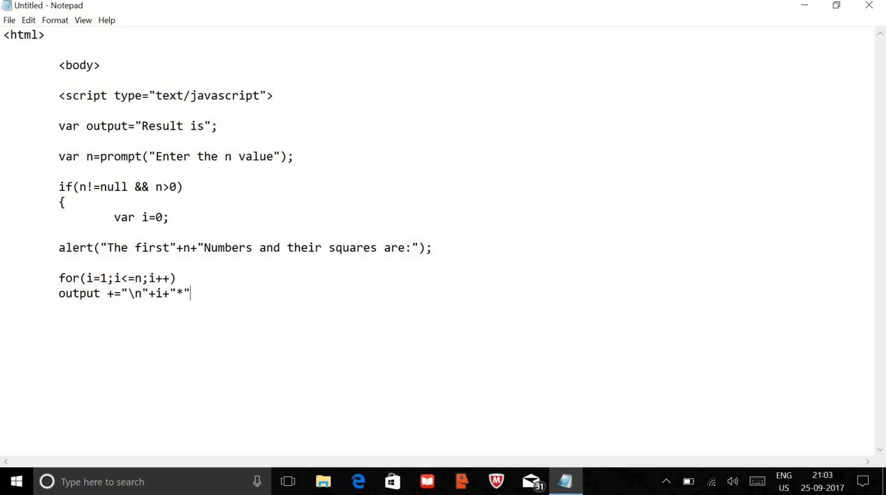
text(+)
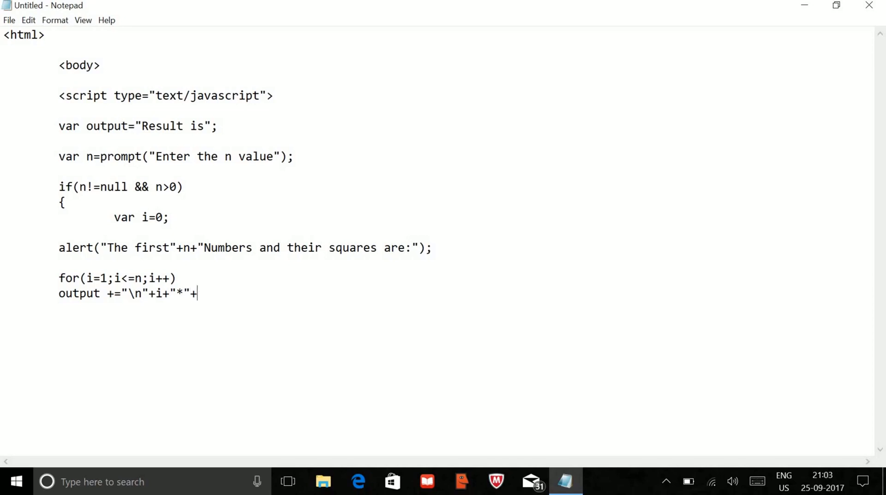
text(i+)
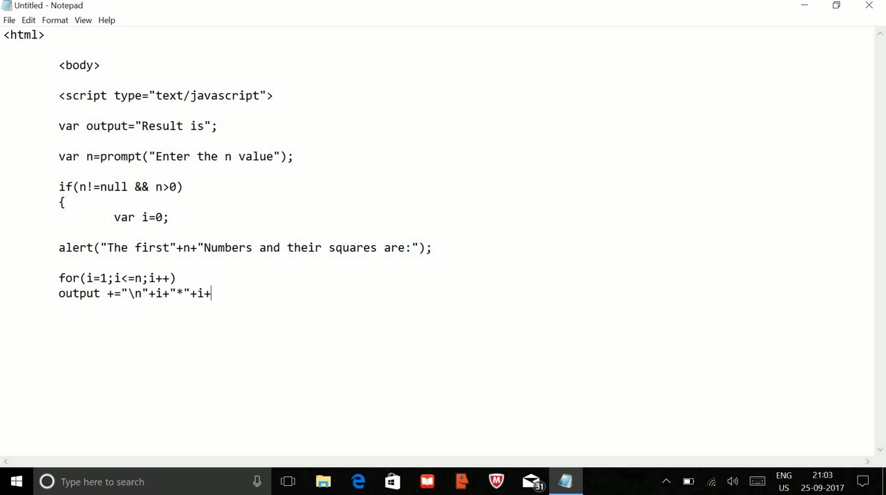
text("=")
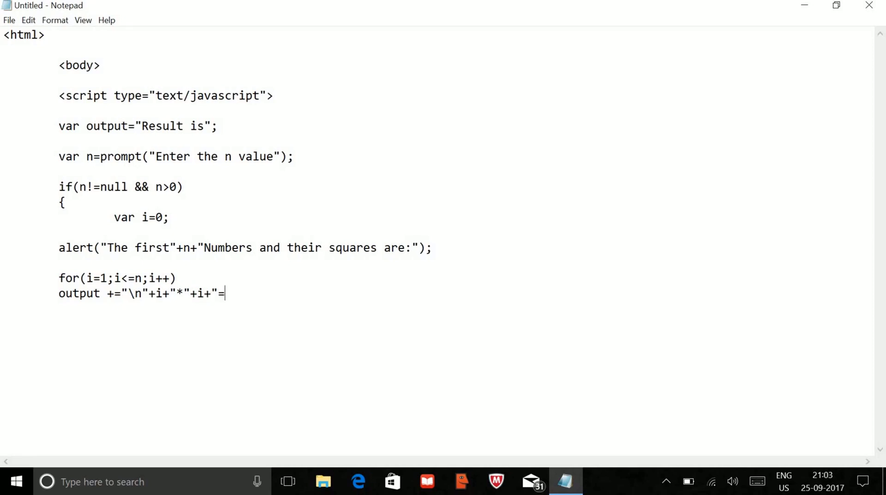
text("+)
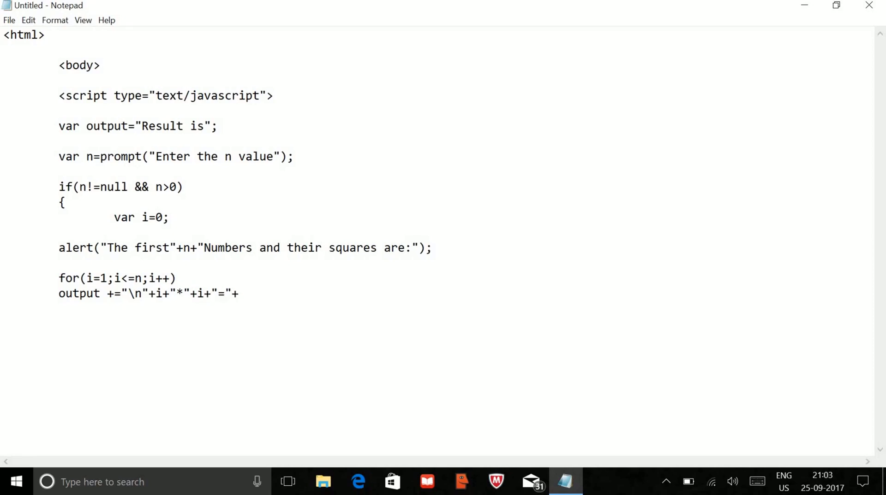
text((i*)
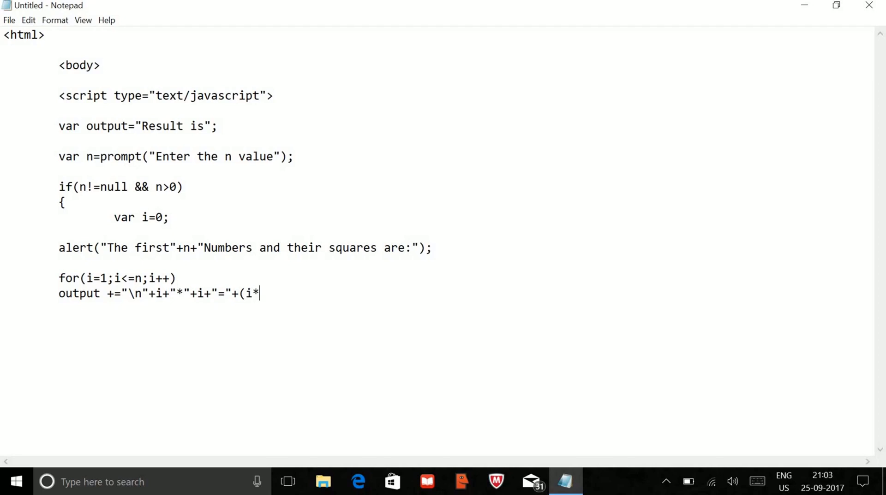
text(i)
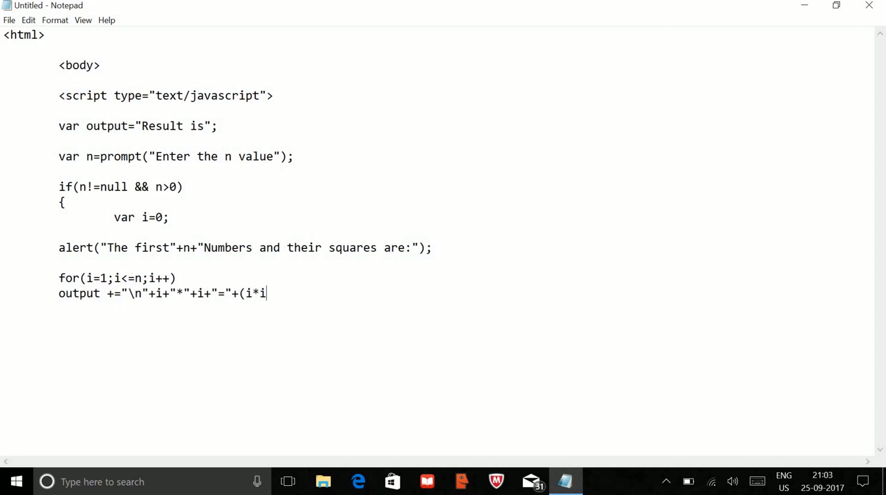
text()=)
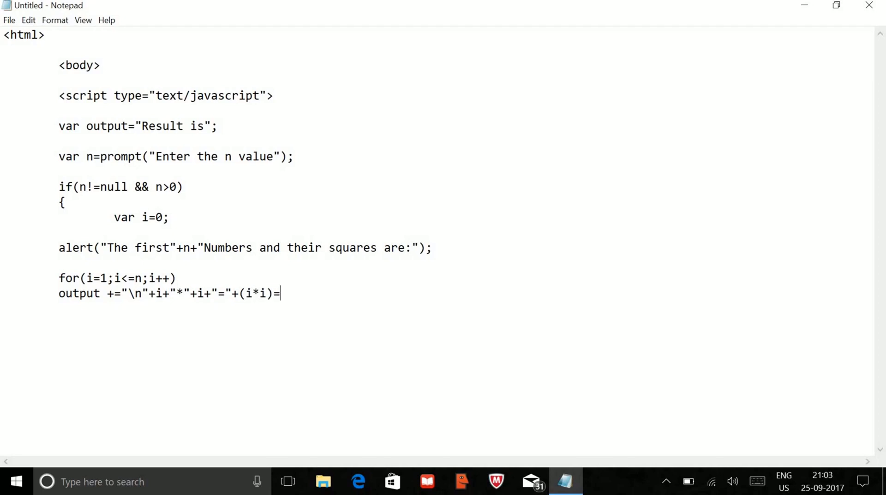
text(+")
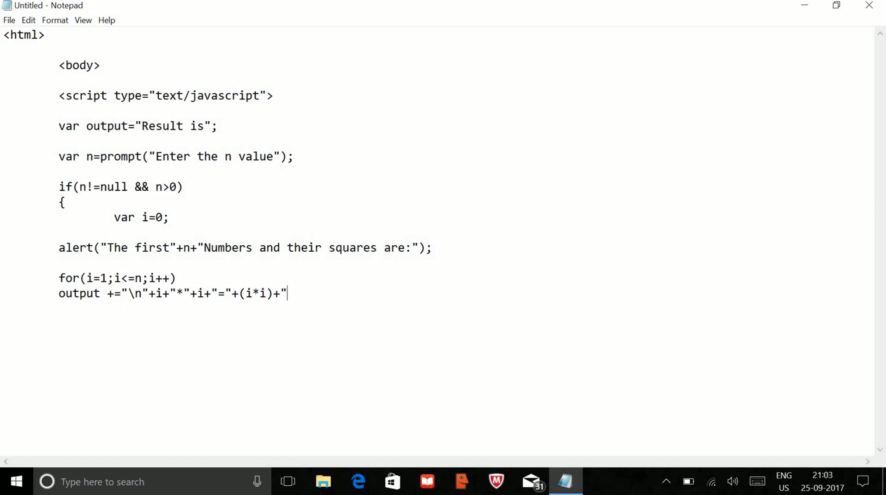
text(\n")
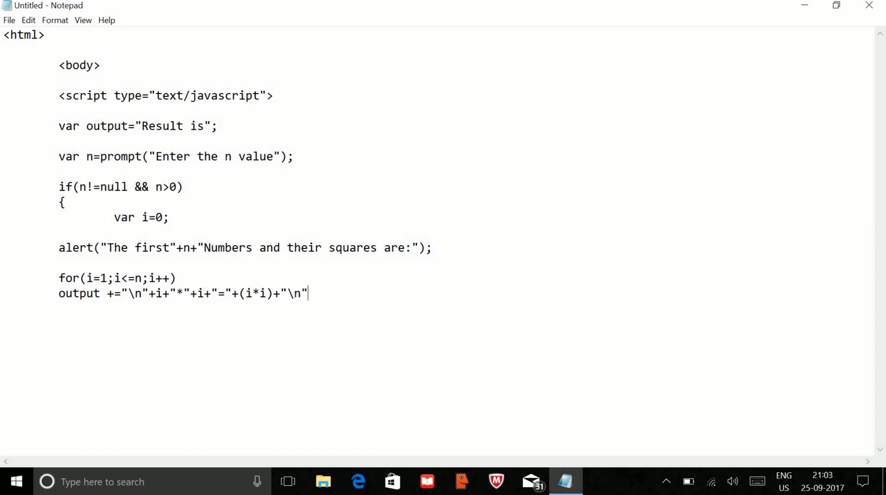
text(;)
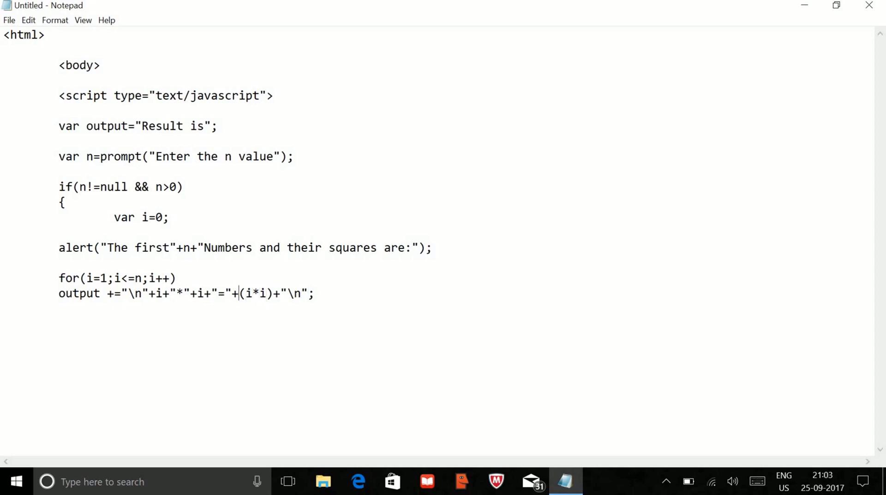
double_click(192, 294)
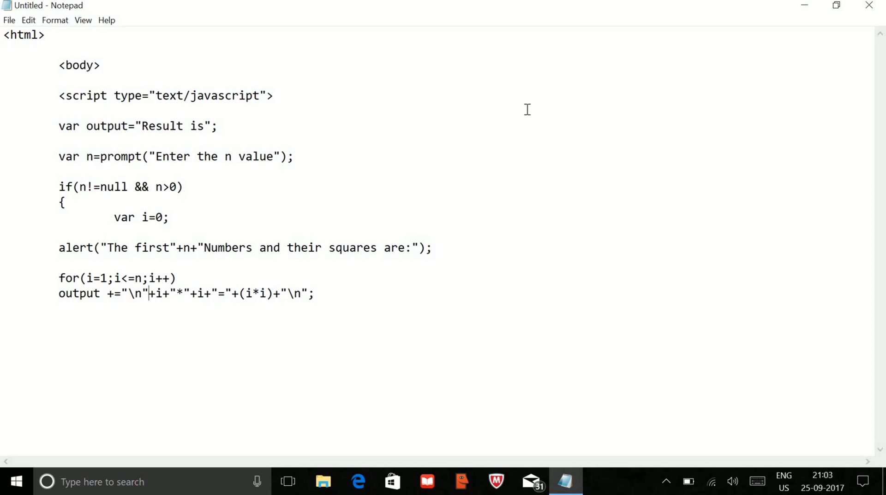
mouse_move(192, 281)
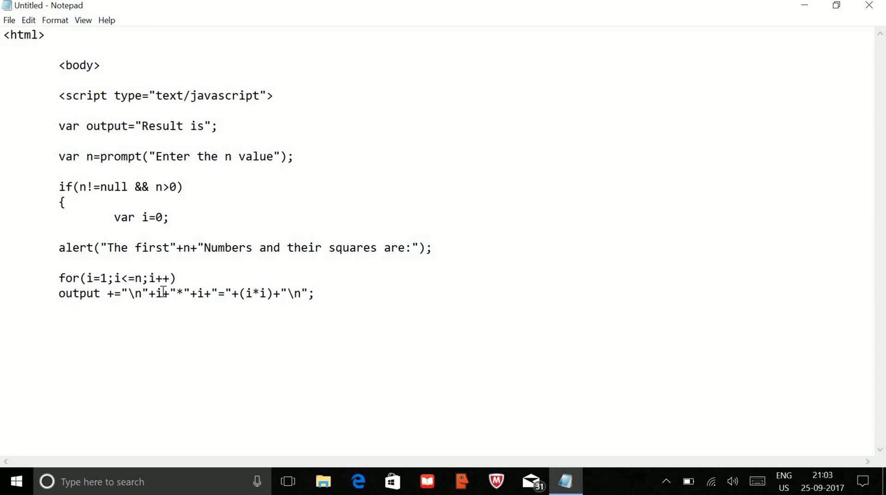
double_click(158, 294)
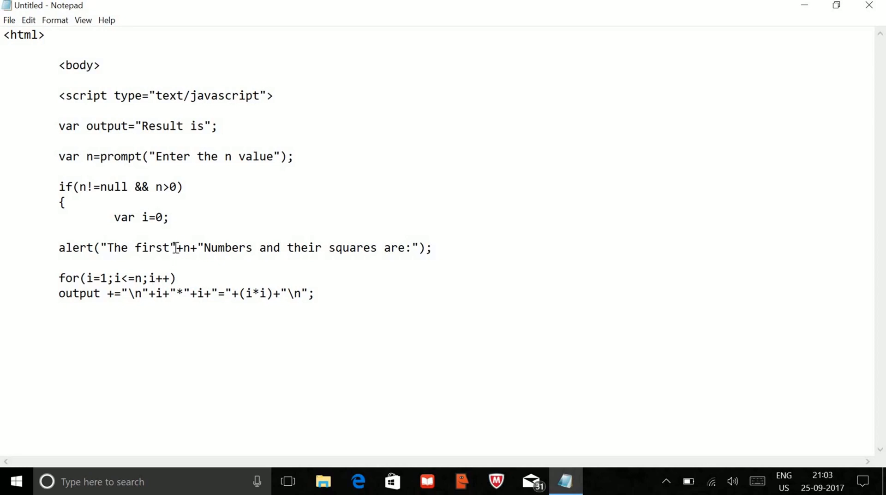
double_click(194, 248)
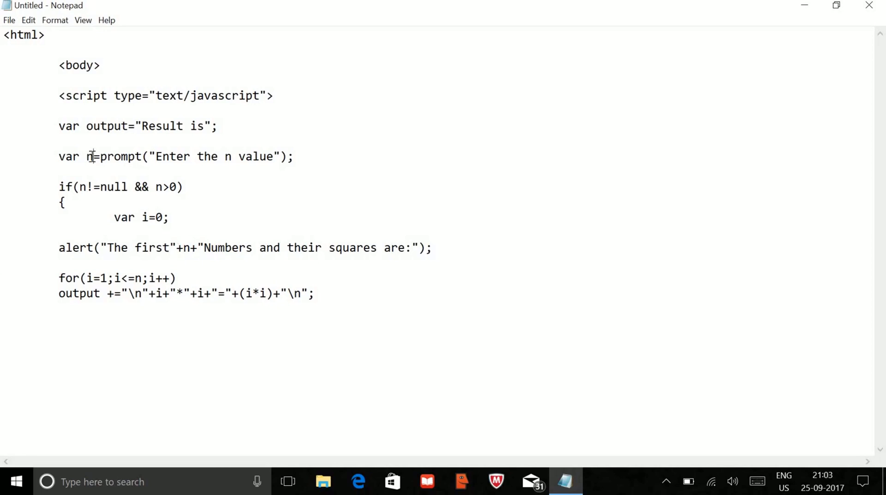
double_click(88, 156)
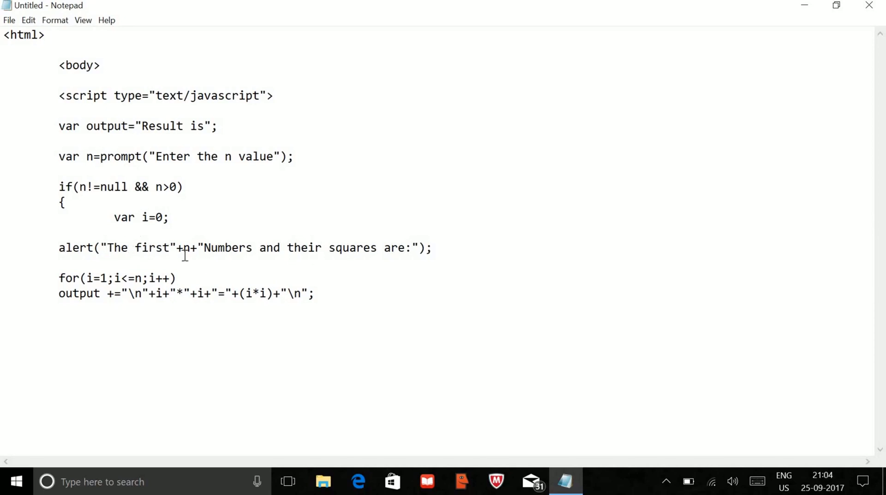
mouse_move(432, 256)
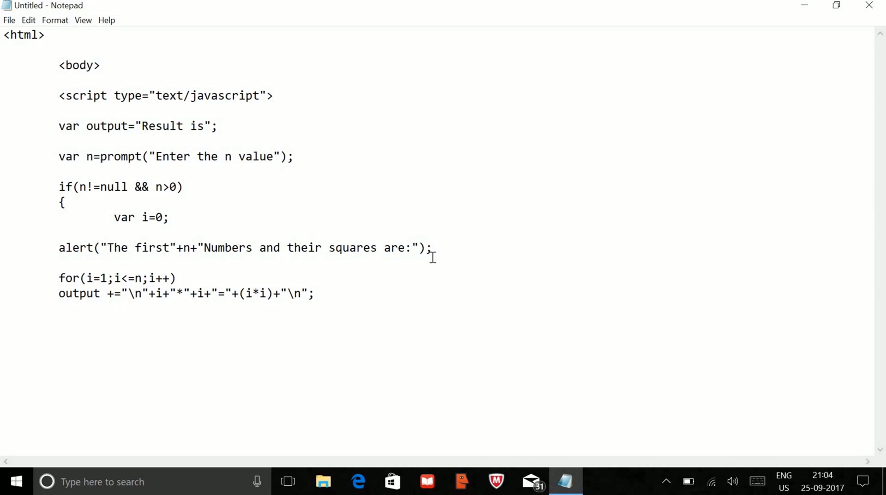
mouse_move(181, 246)
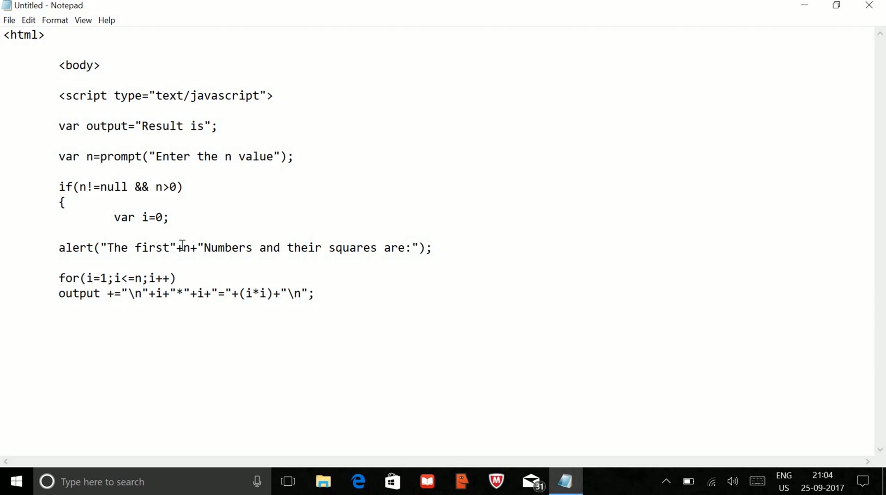
double_click(180, 247)
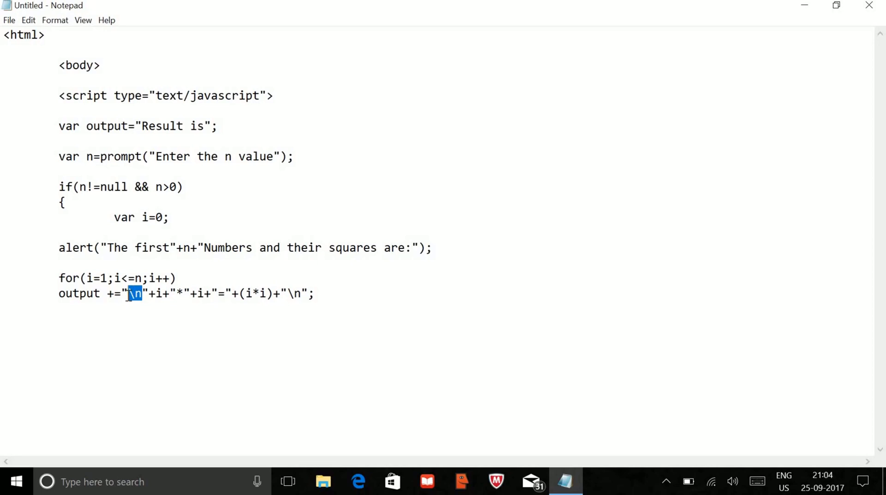
click(325, 294)
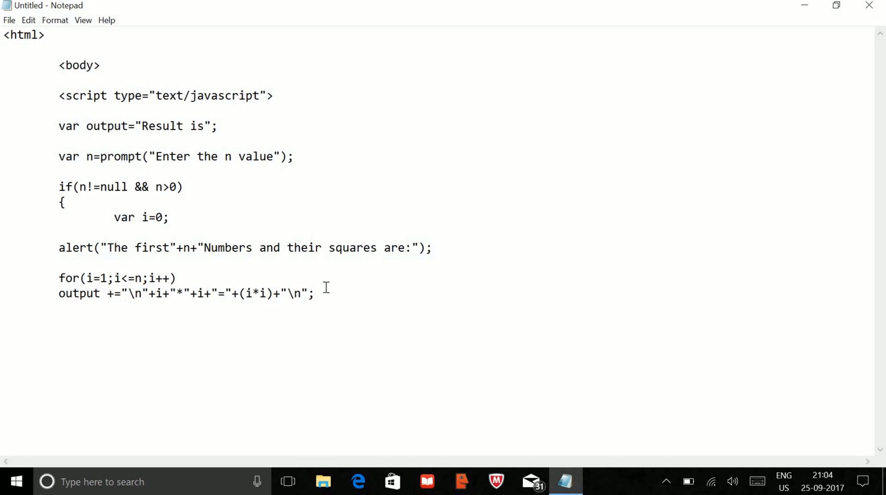
Step: Type alert(output);, a closing } brace, and an else line
text(aler)
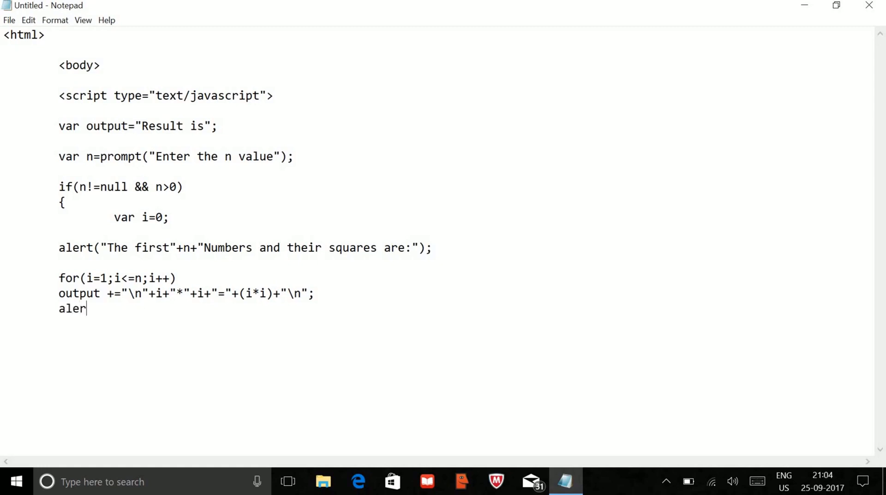
text(t()
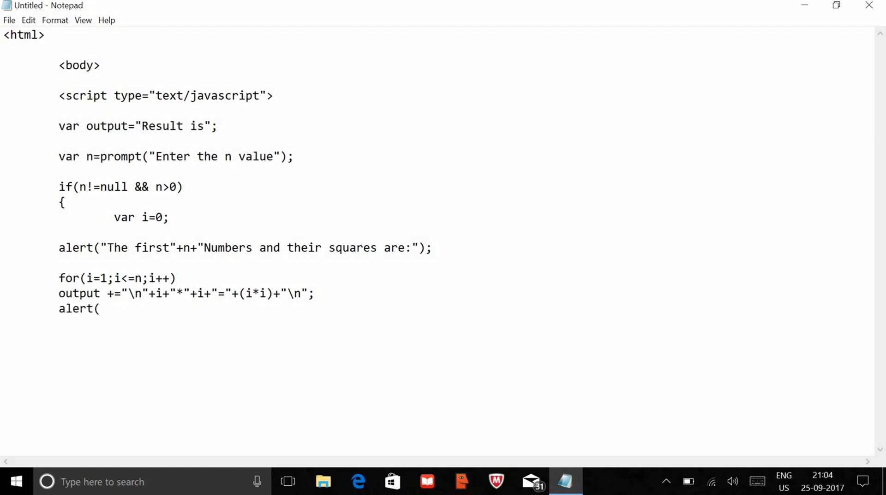
text(oupt)
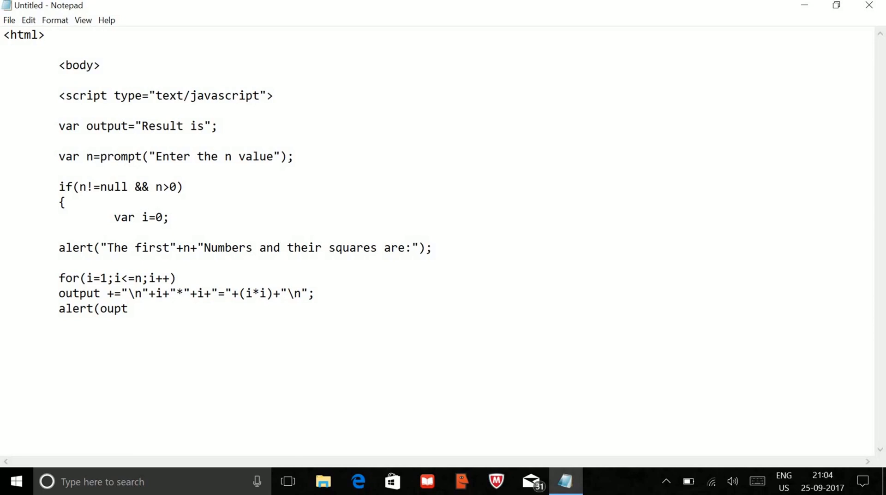
text(u)
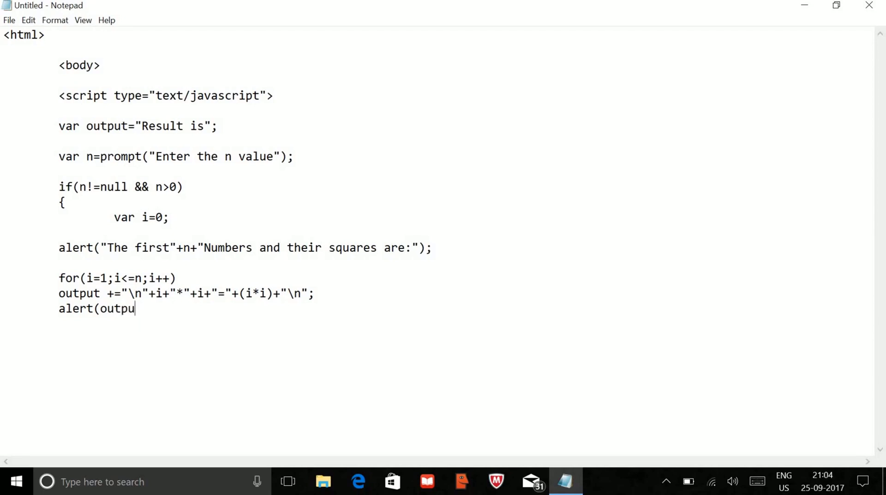
text(t);)
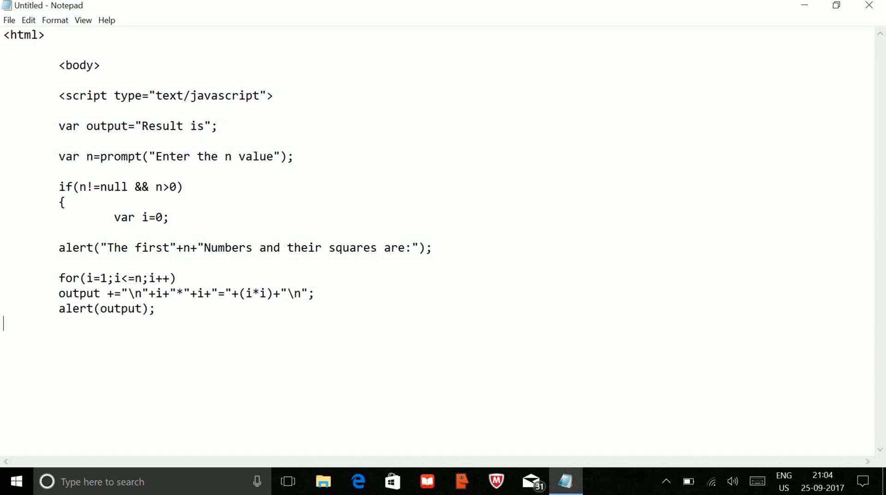
text(})
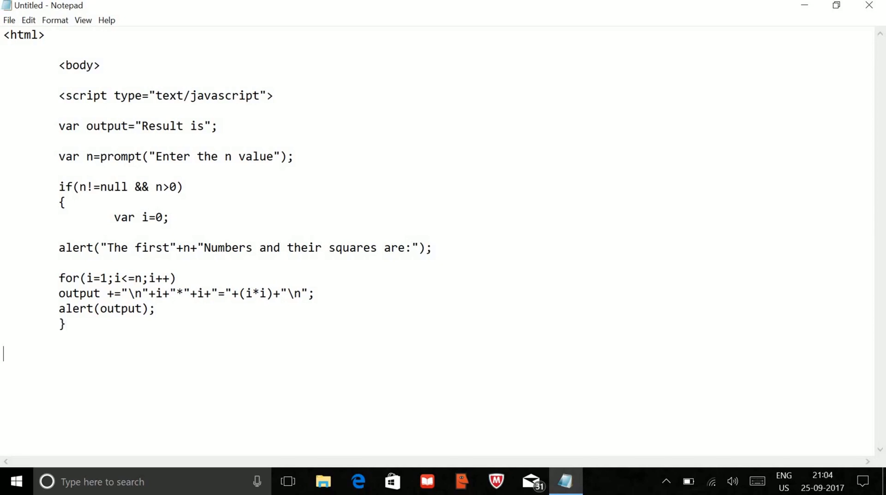
text(else)
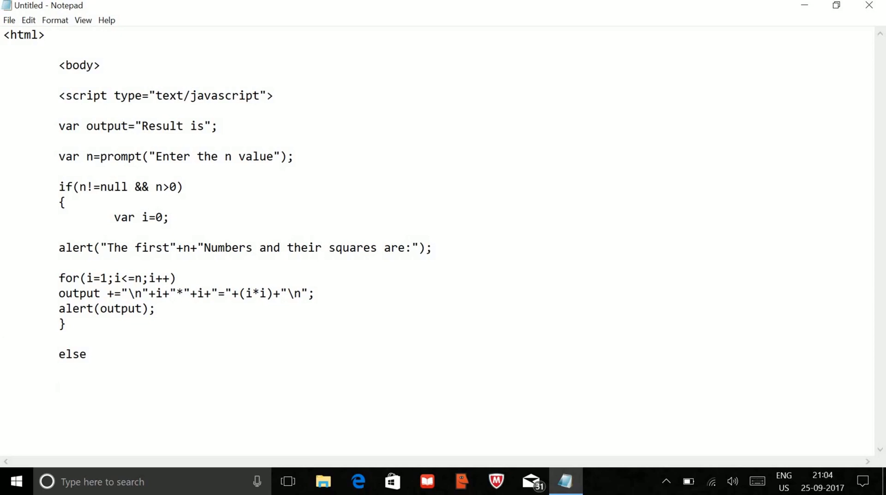
Step: Make the else branch run alert("No proper input");
text(aler)
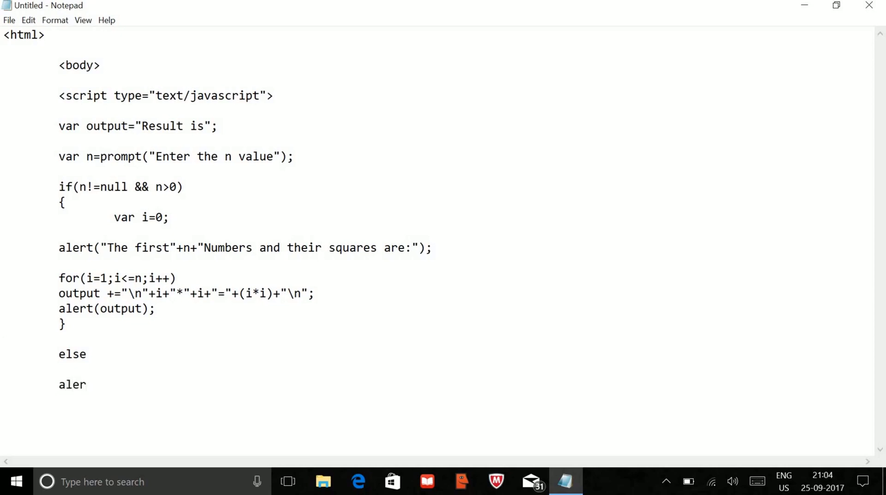
text(t)
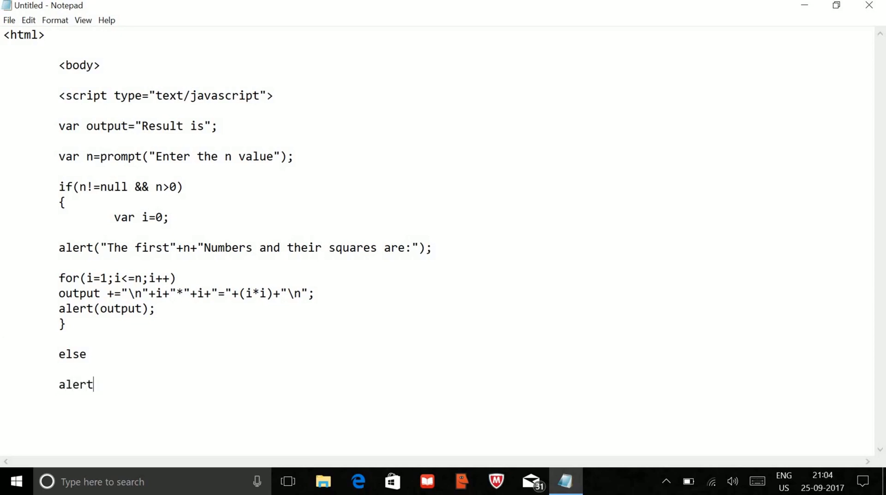
text(("No)
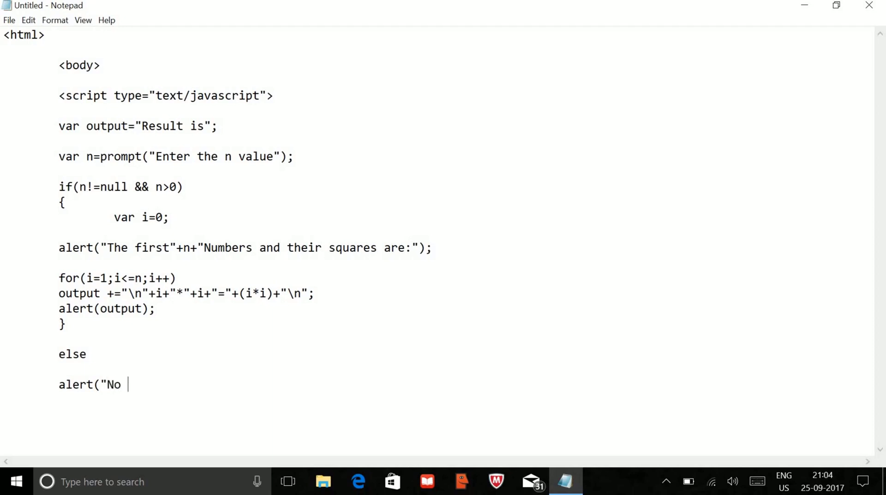
text(proper)
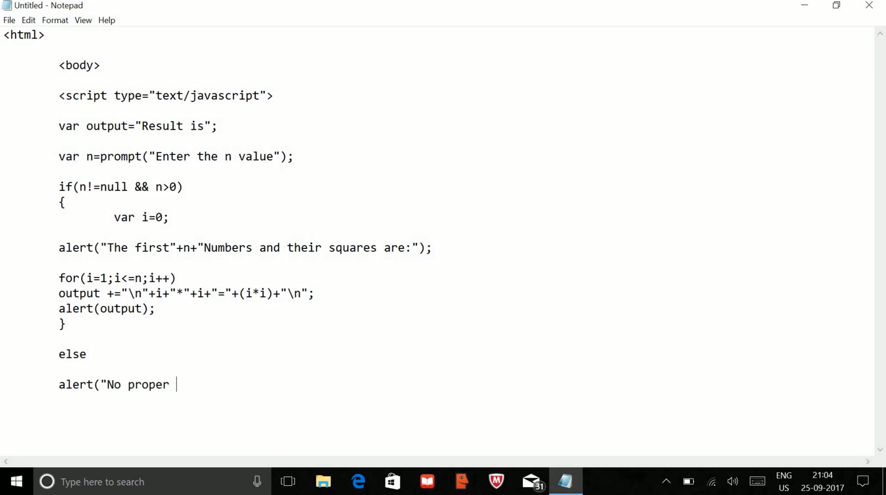
text(input)
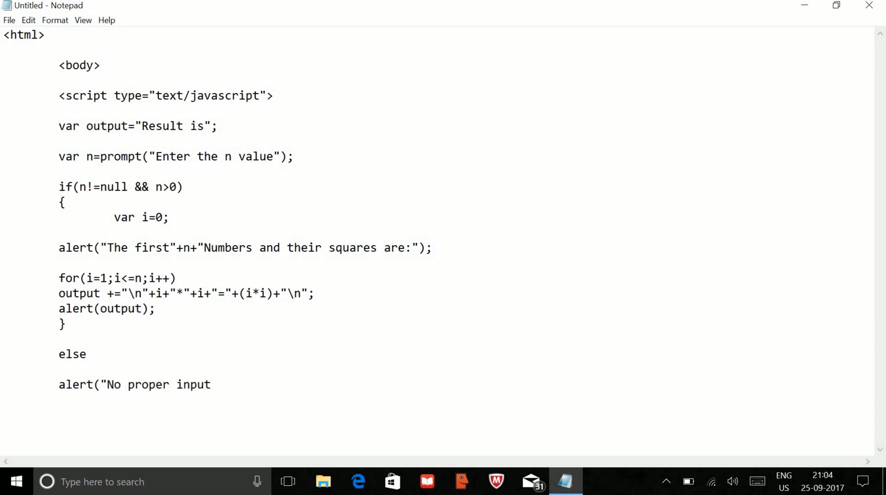
text(");)
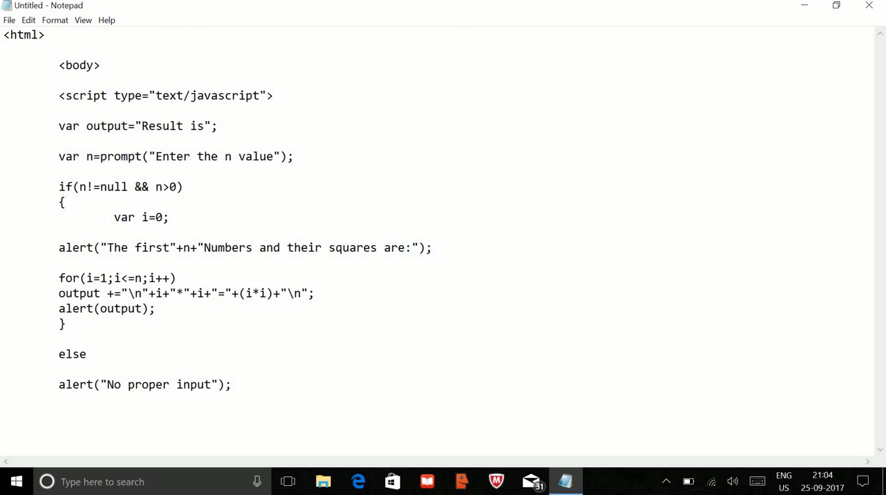
Step: Add the closing </script> and </body> tags on the following lines
click(3, 400)
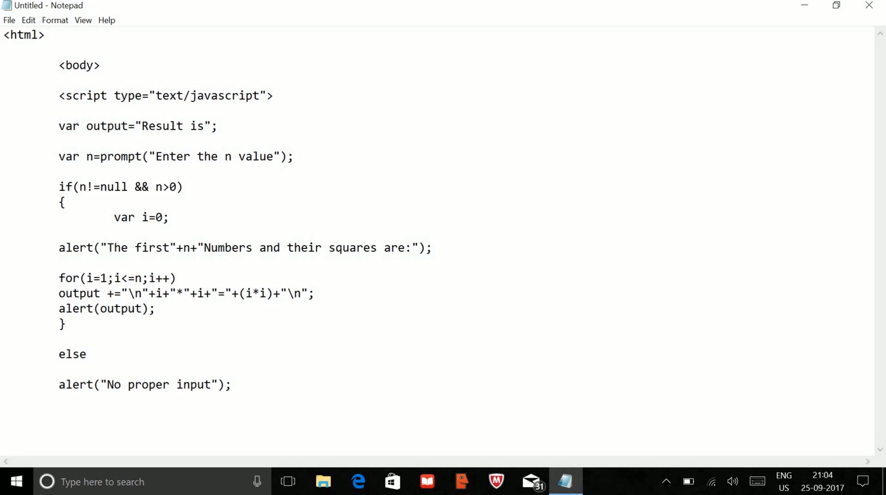
text(</sc)
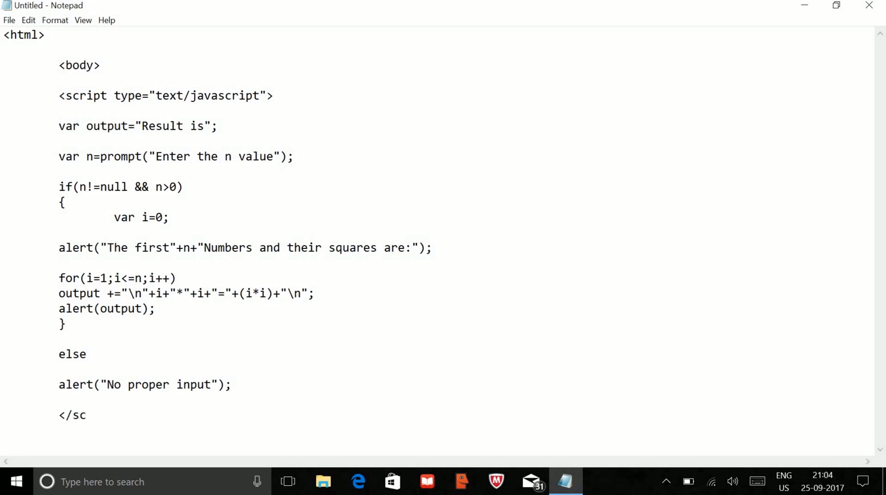
text(ript>)
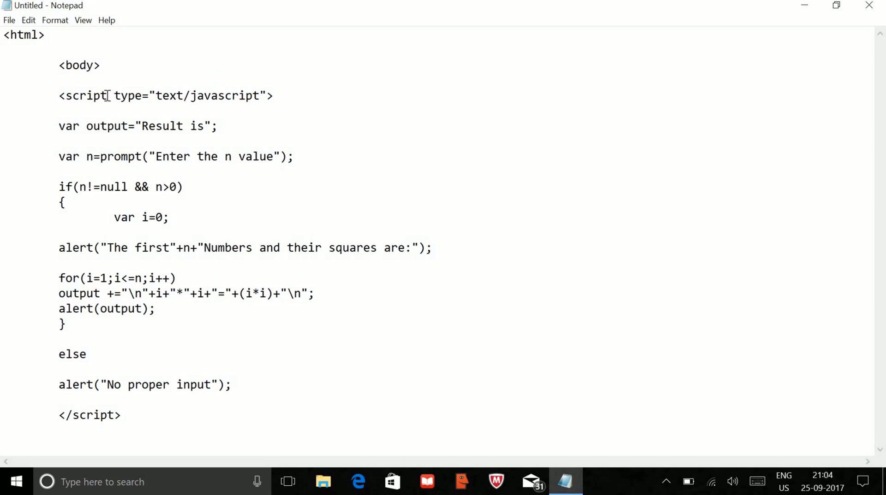
double_click(82, 96)
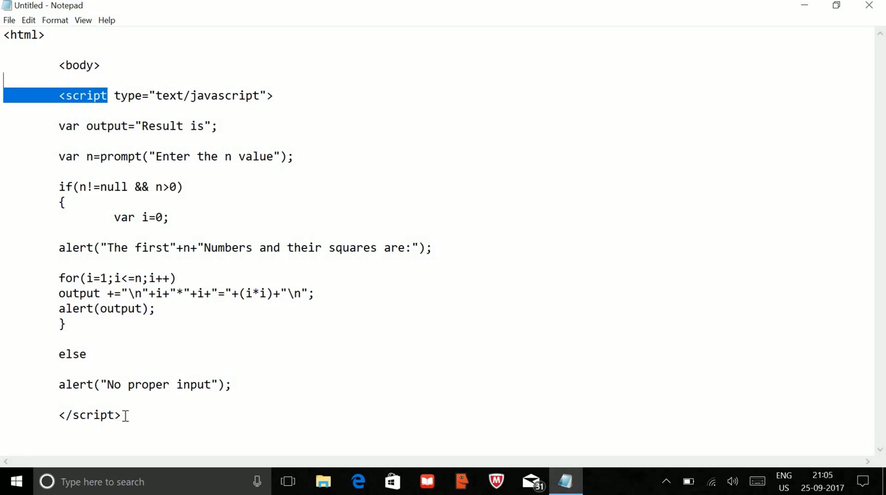
click(120, 414)
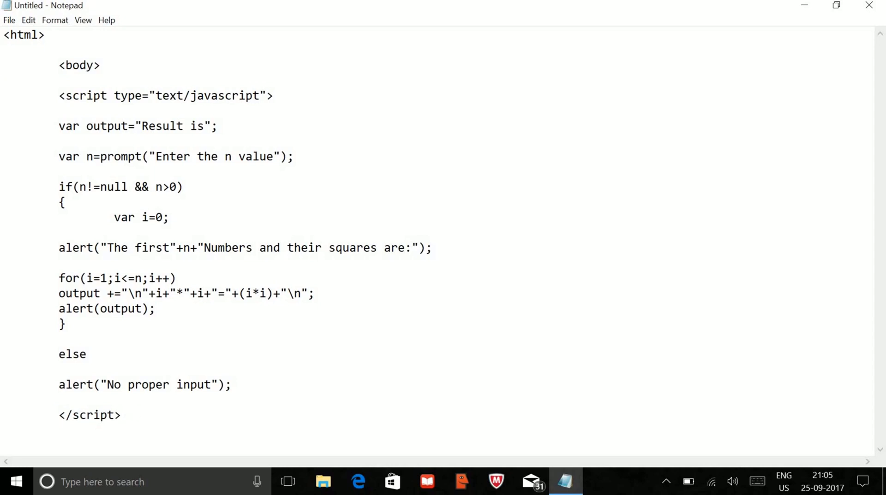
text(</boy)
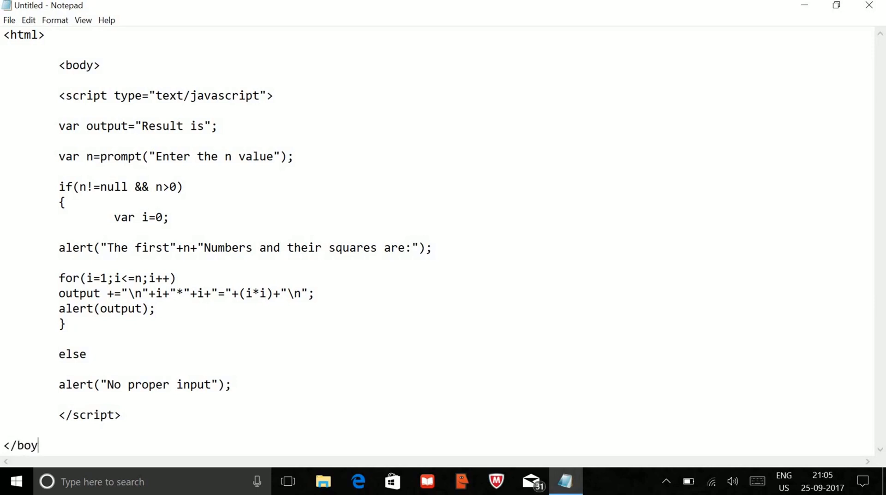
text(dy>)
text(</html>)
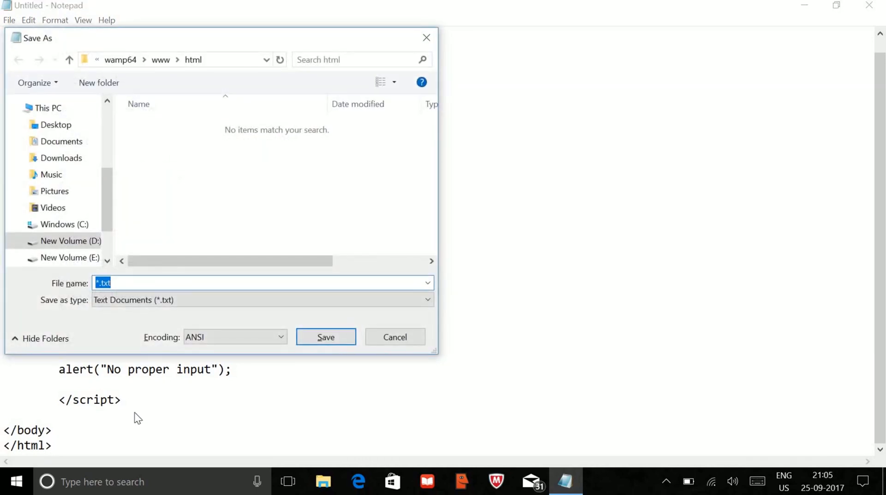
Step: Name the file script.html in the wamp64 www html folder and save it
text(scr)
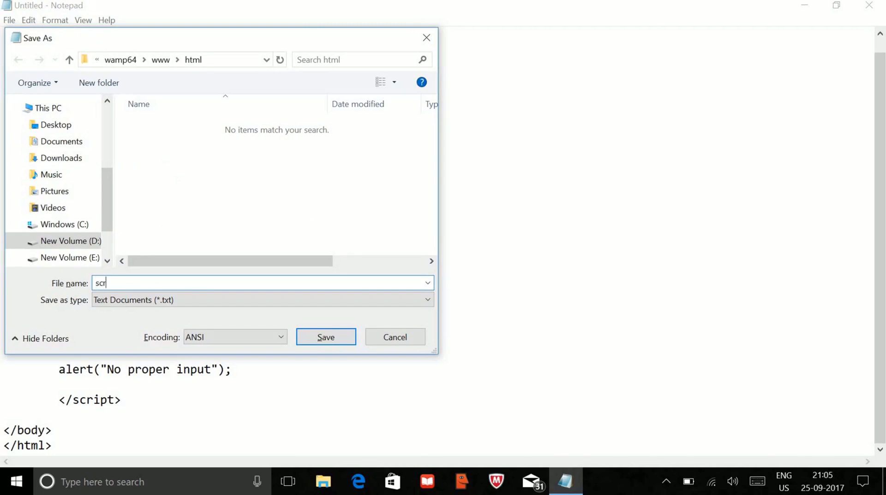
text(ipt)
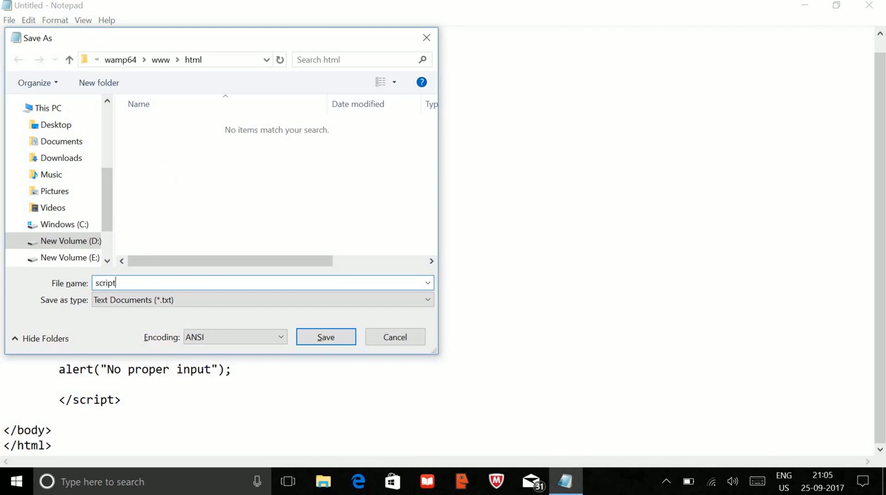
text(.html)
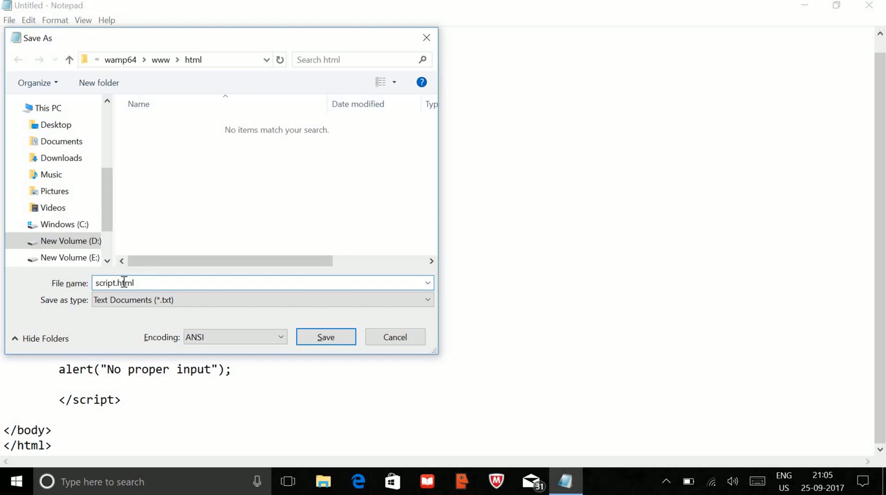
double_click(125, 283)
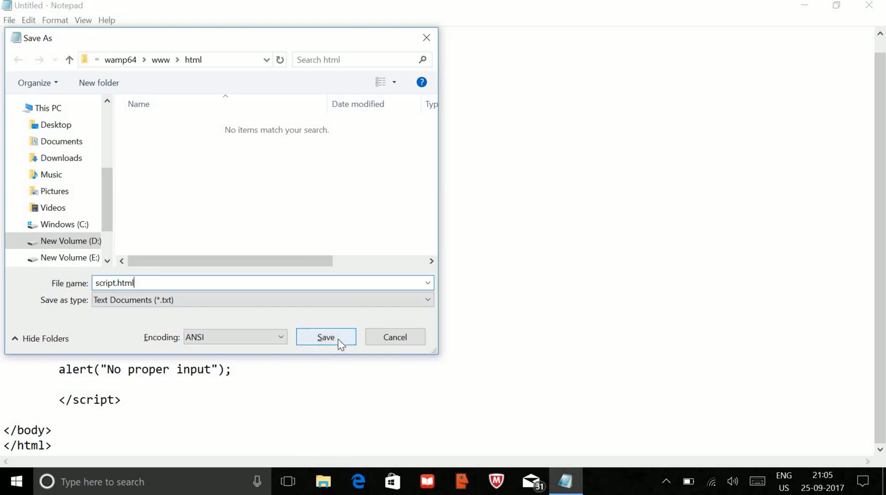
click(325, 337)
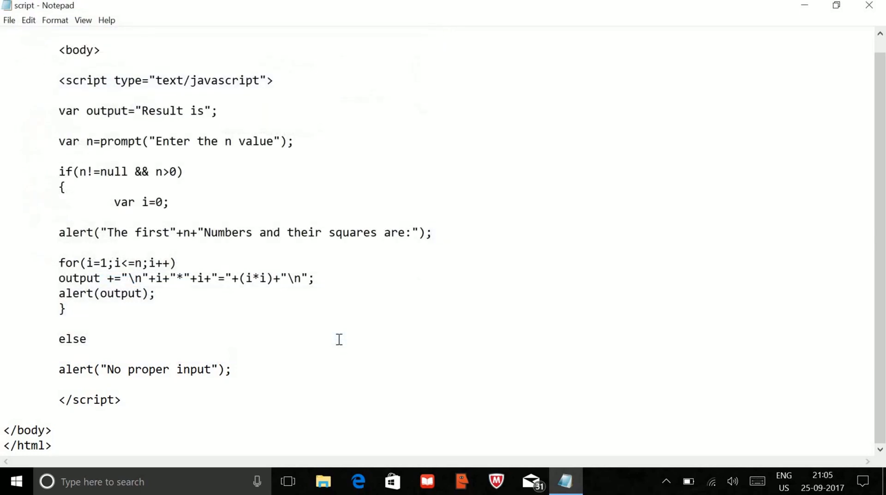
mouse_move(800, 22)
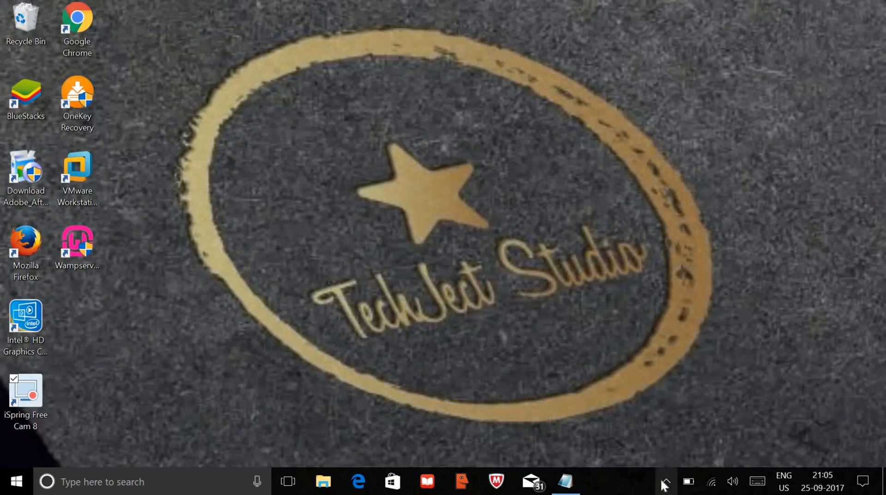
Step: Launch Chrome and browse localhost to the html folder listing containing script.html
click(667, 483)
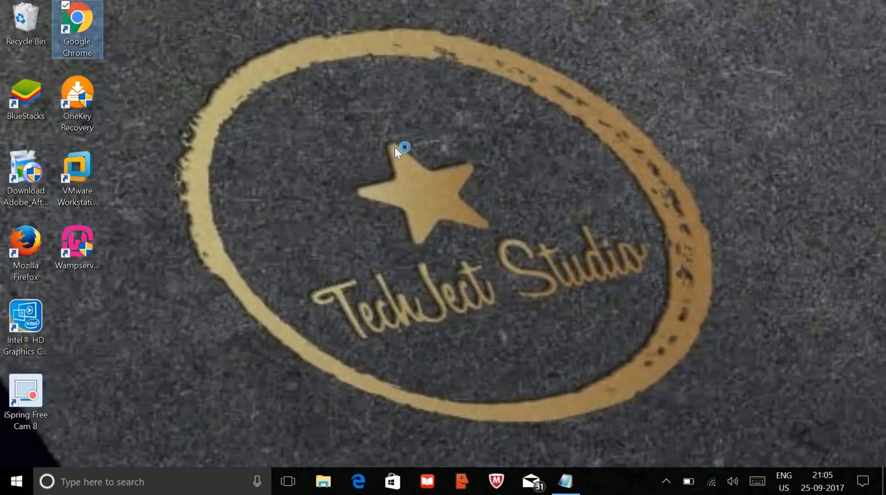
double_click(77, 23)
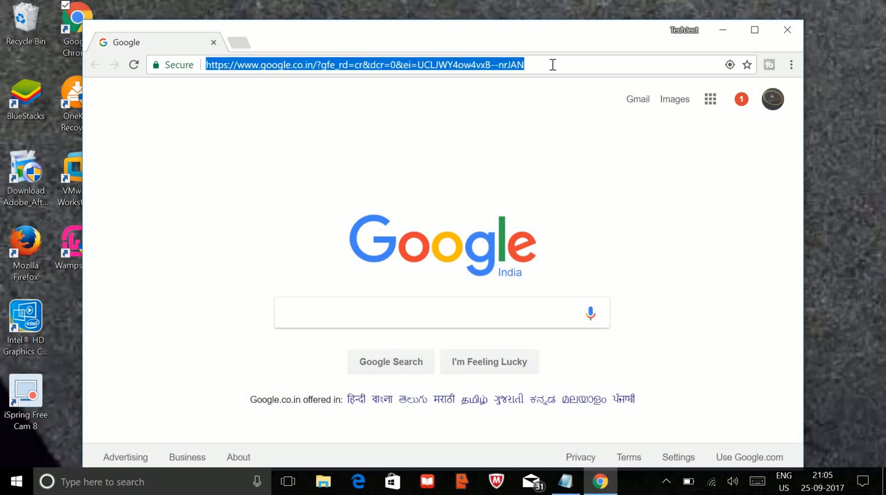
text(localhost)
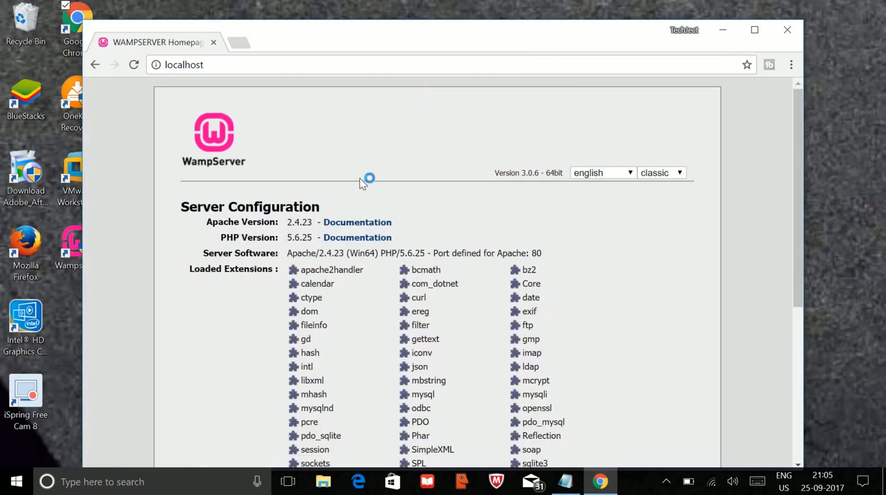
click(198, 64)
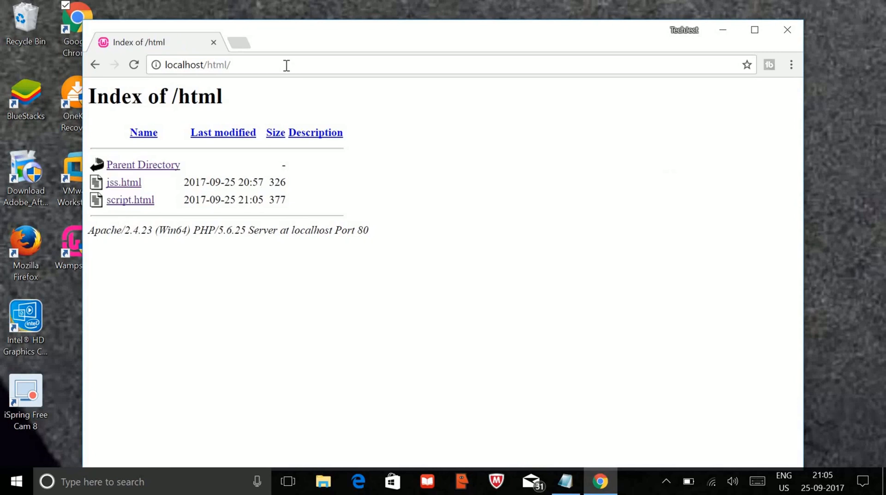
mouse_move(124, 209)
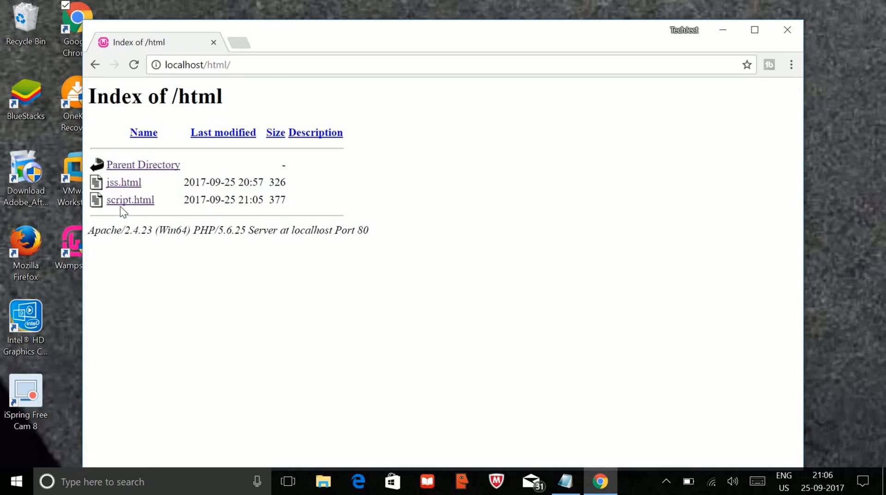
mouse_move(130, 200)
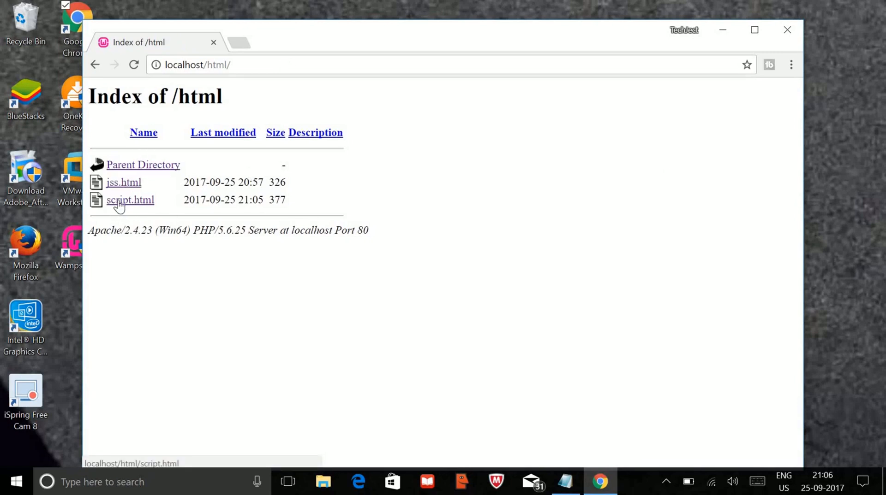
Step: Open script.html, enter 6 for n, and dismiss the first alert to show squares up to 6*6=36
click(130, 200)
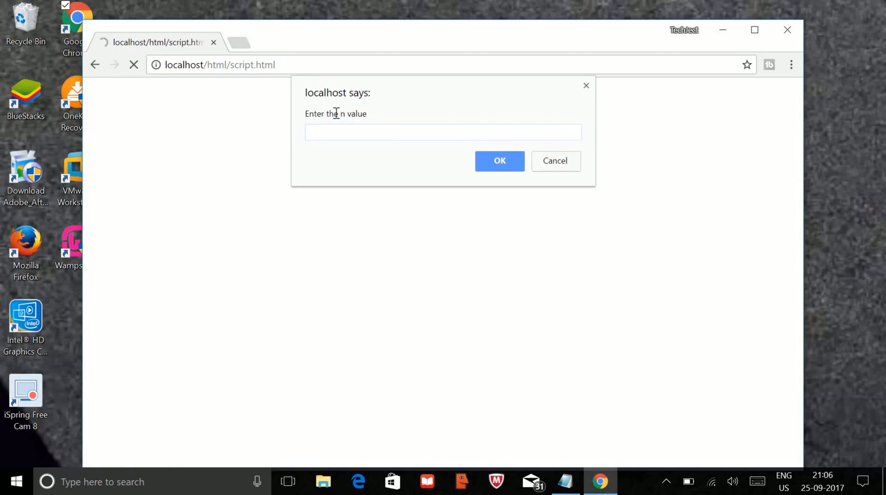
double_click(335, 113)
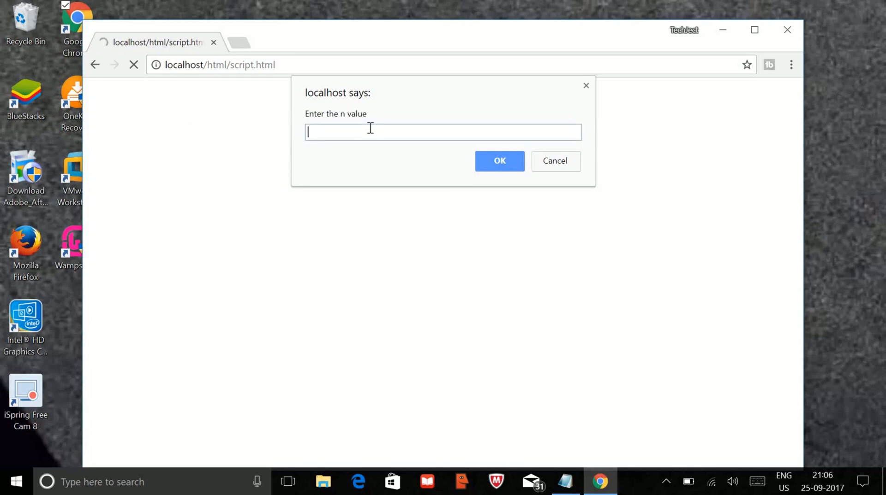
text(6)
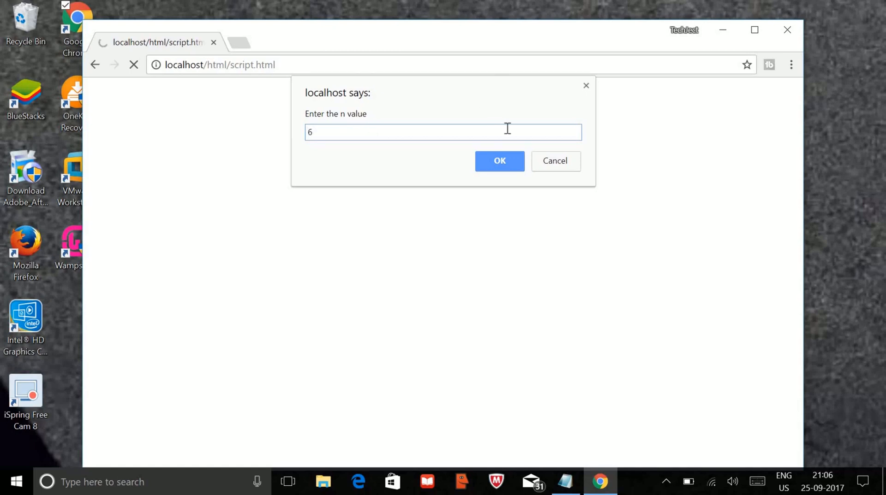
click(499, 160)
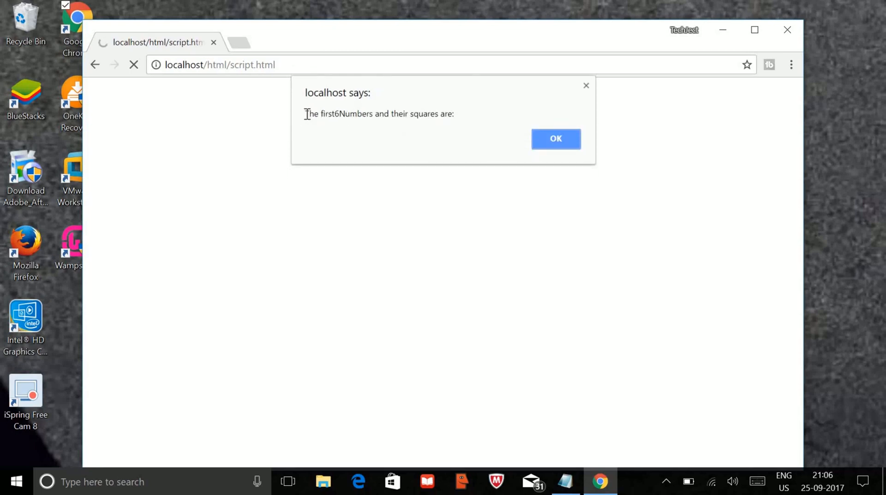
drag(305, 114, 449, 114)
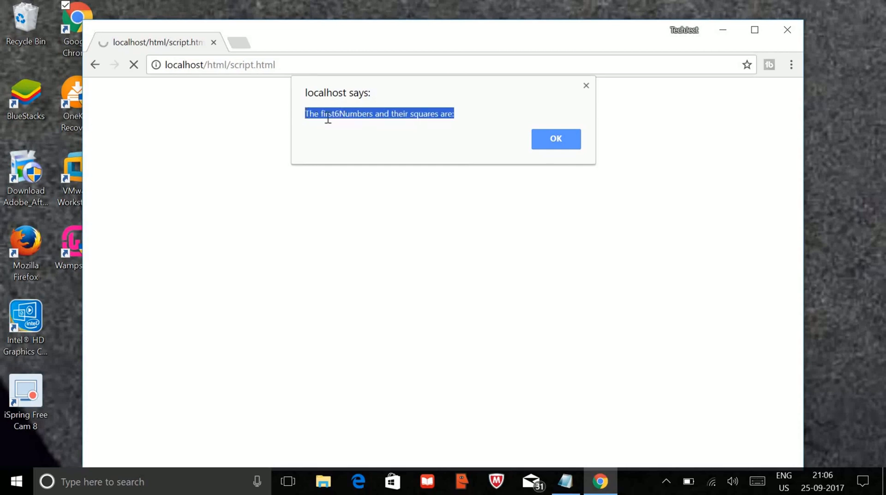
mouse_move(572, 137)
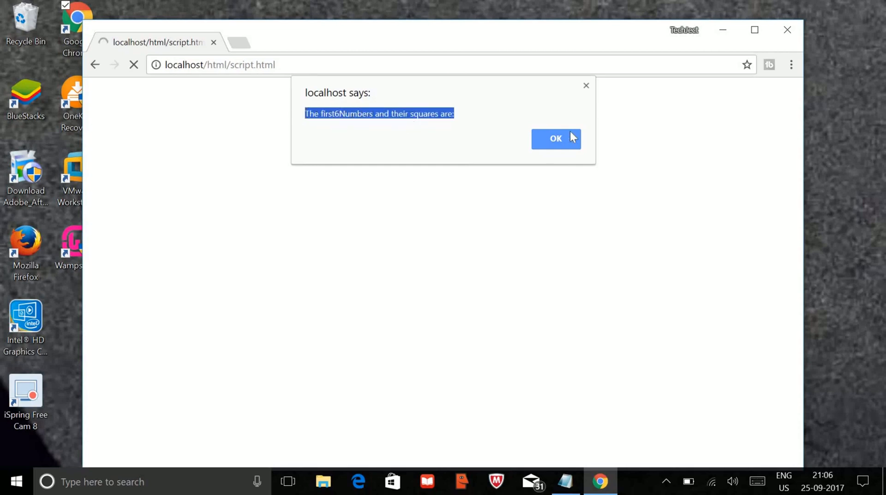
click(555, 139)
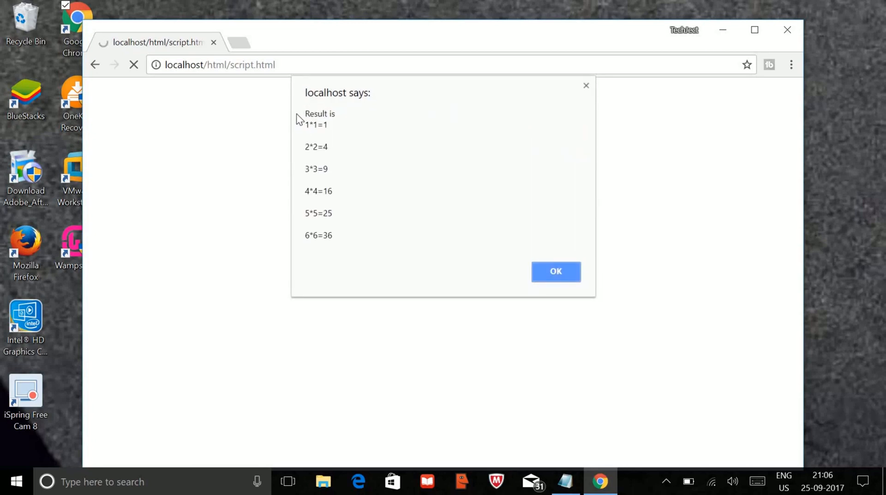
mouse_move(352, 186)
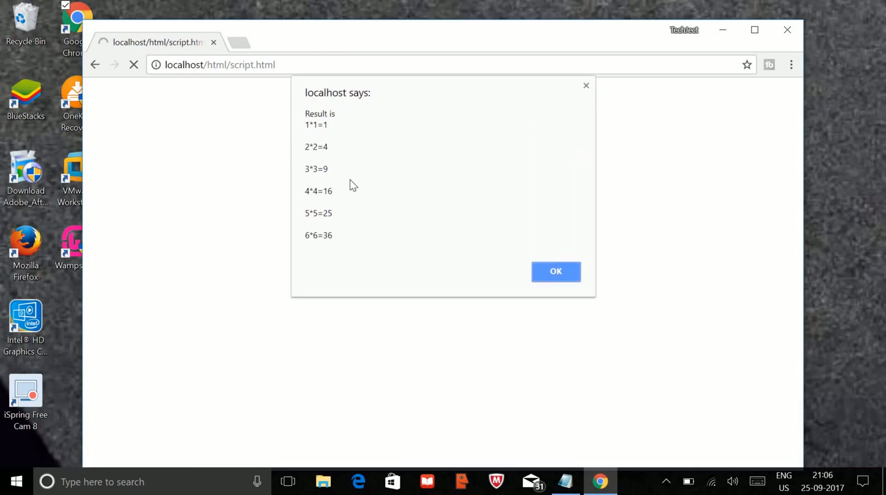
mouse_move(315, 134)
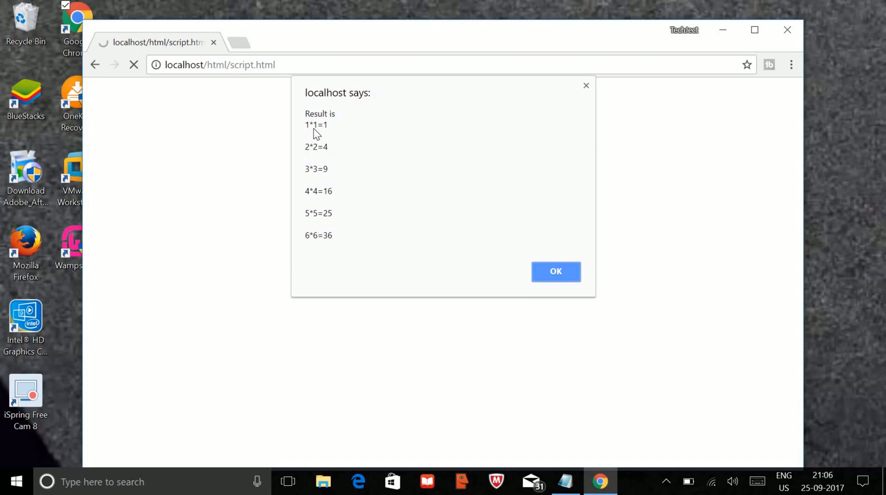
mouse_move(321, 163)
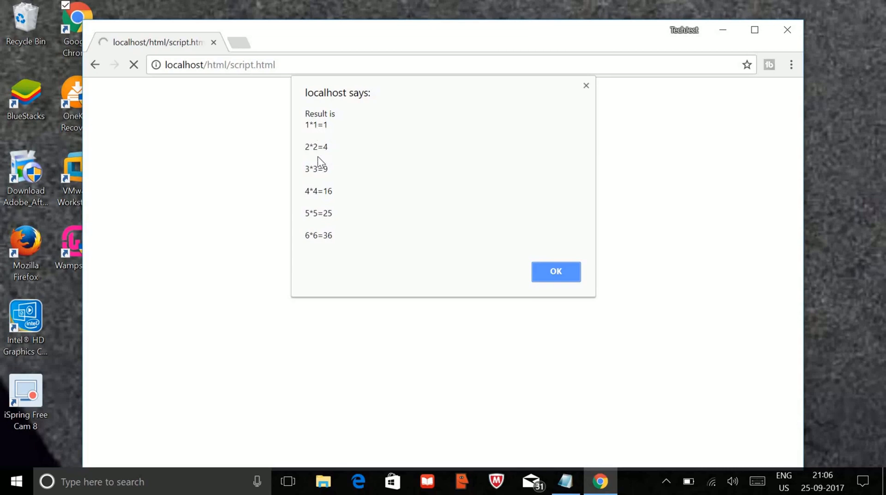
mouse_move(343, 169)
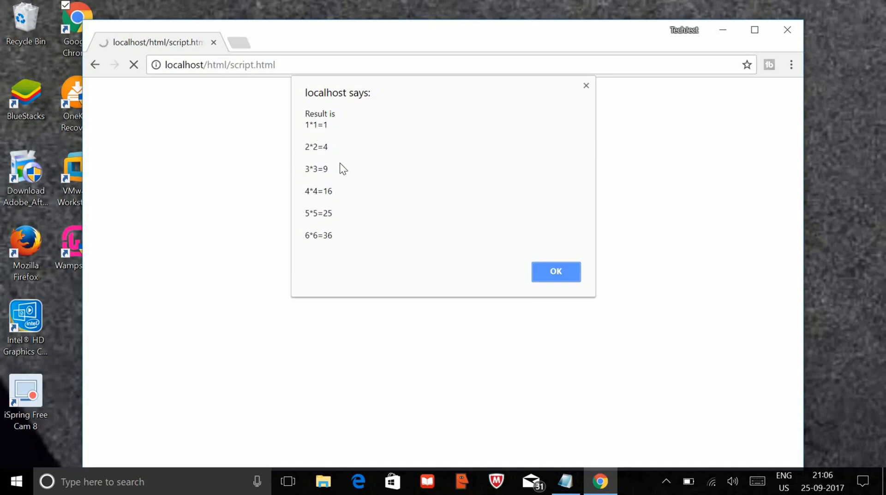
mouse_move(317, 132)
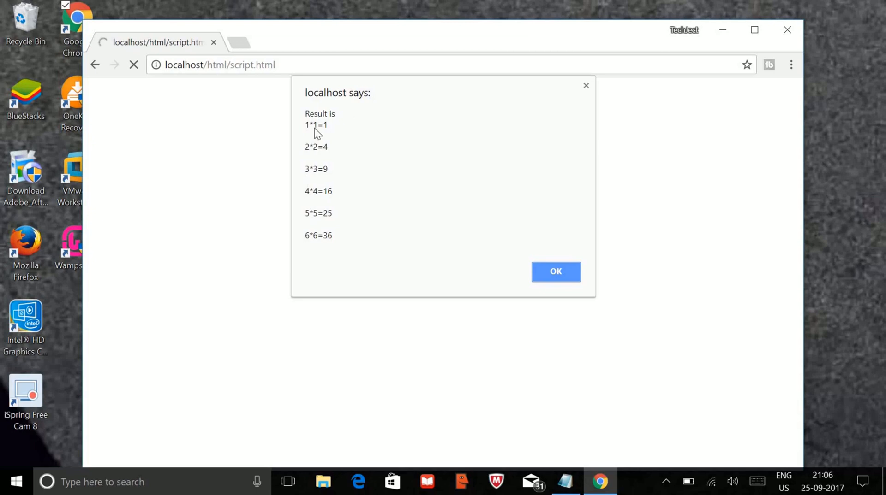
mouse_move(342, 279)
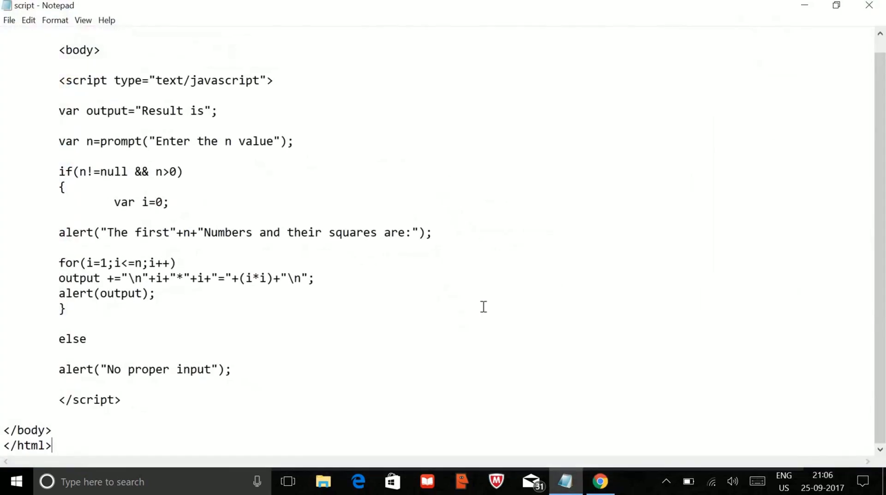
scroll(up, 3)
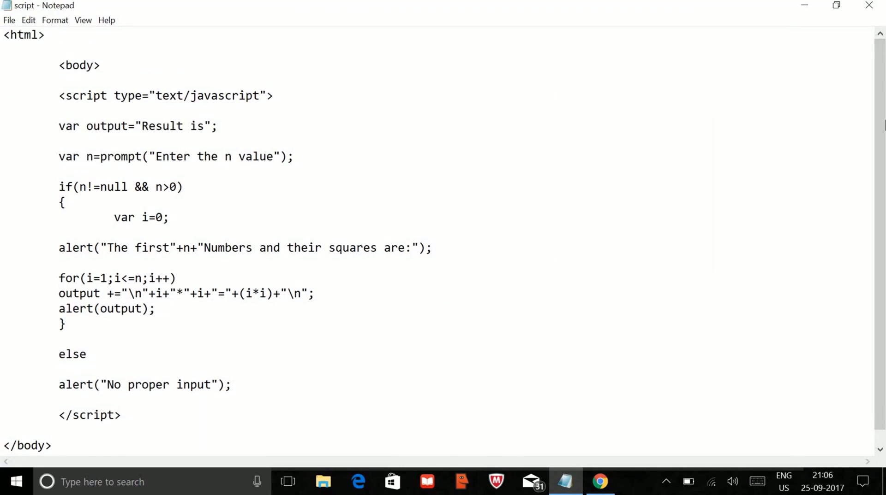
scroll(down, 3)
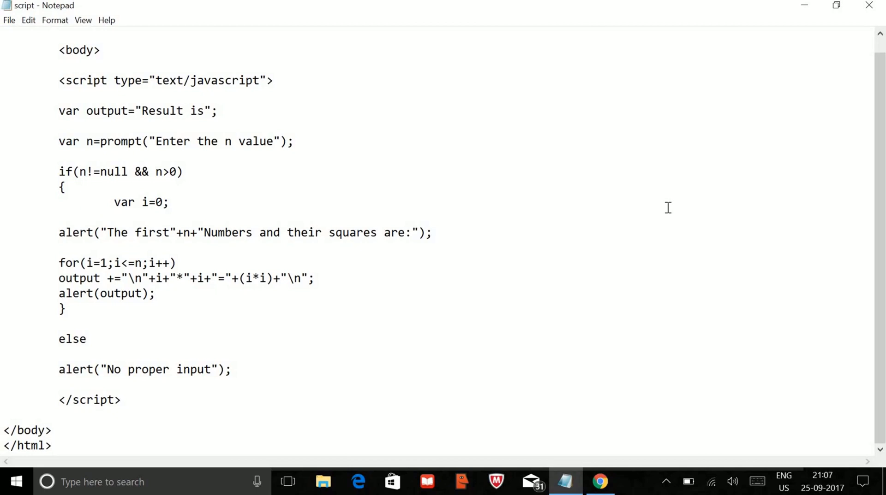
scroll(up, 3)
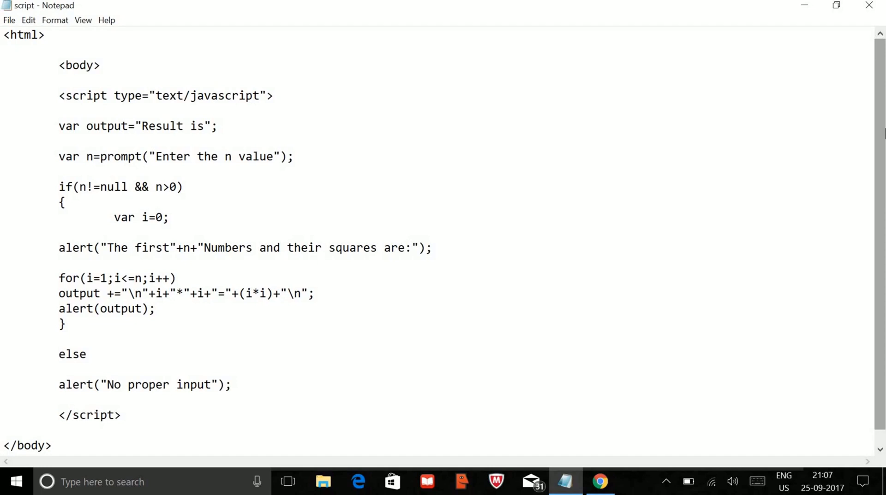
mouse_move(719, 114)
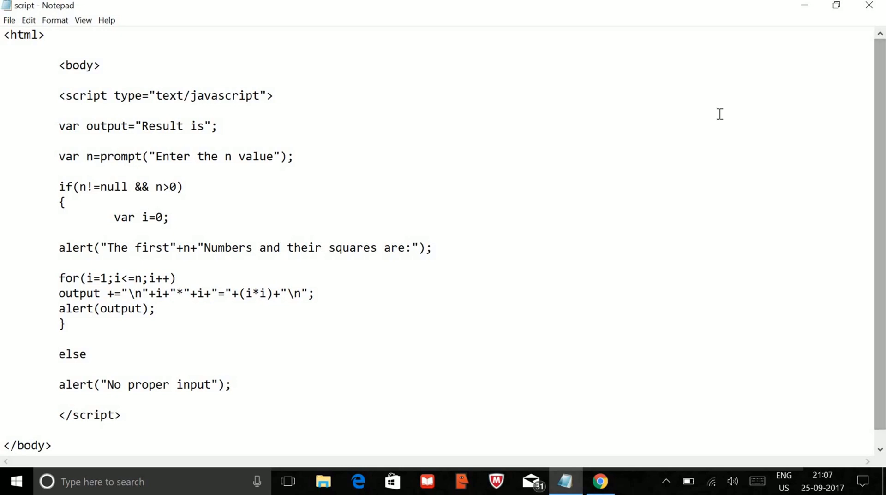